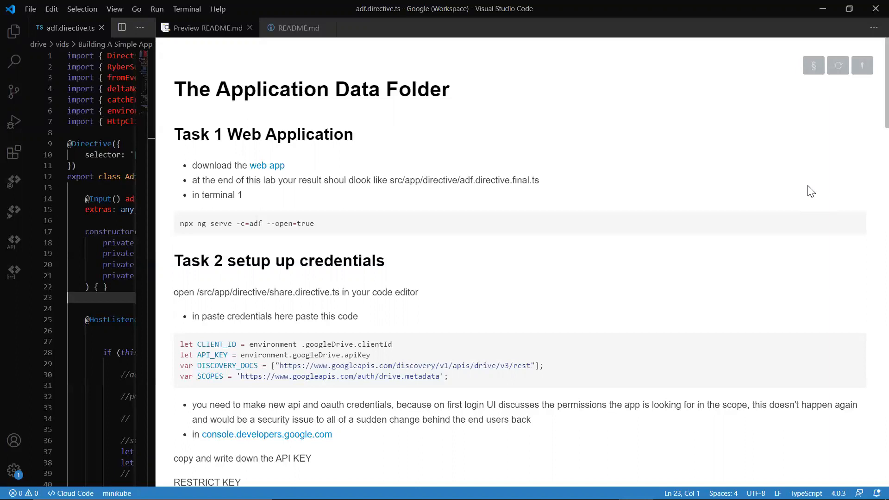
mouse_move(286, 171)
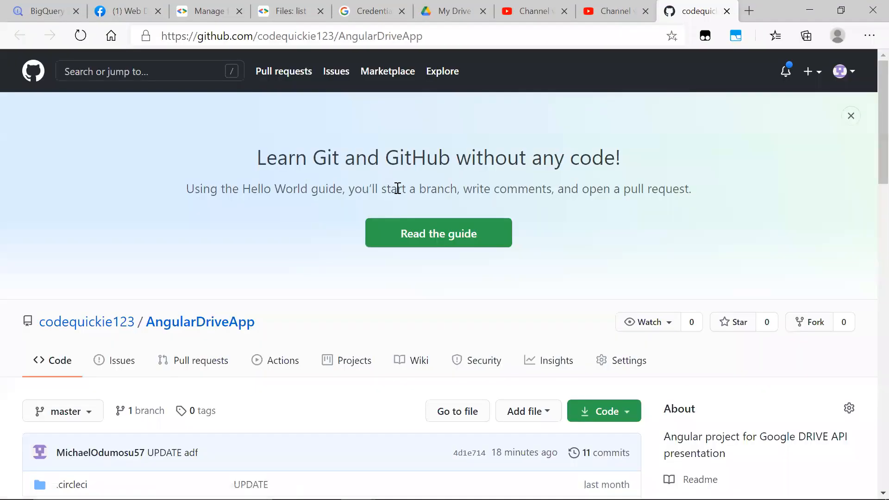
- Select part of the ng serve command and switch to the PowerShell window
scroll(down, 3)
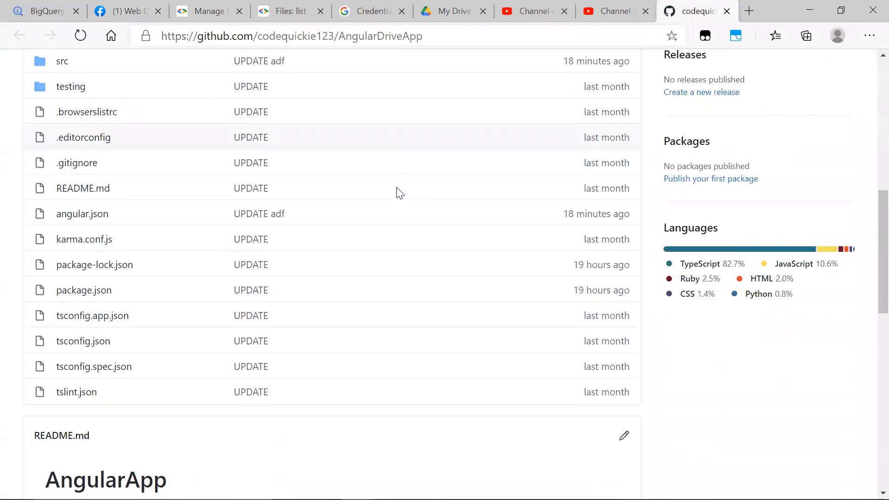
scroll(up, 3)
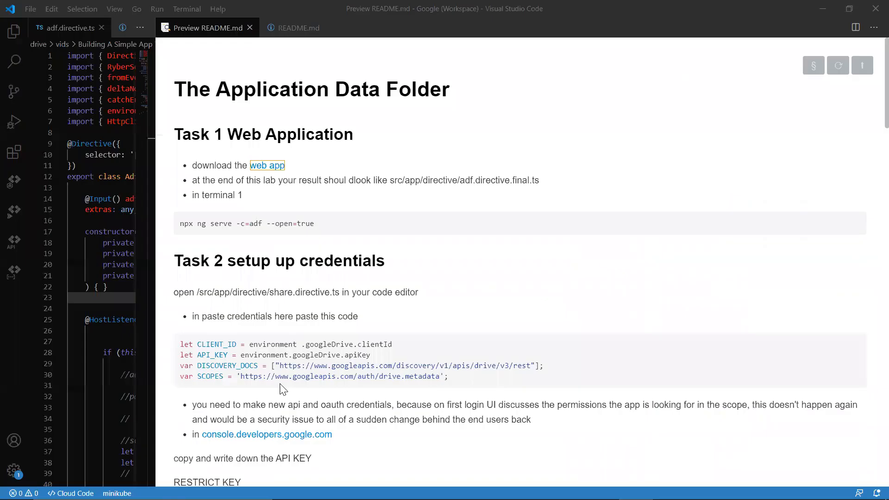
double_click(306, 223)
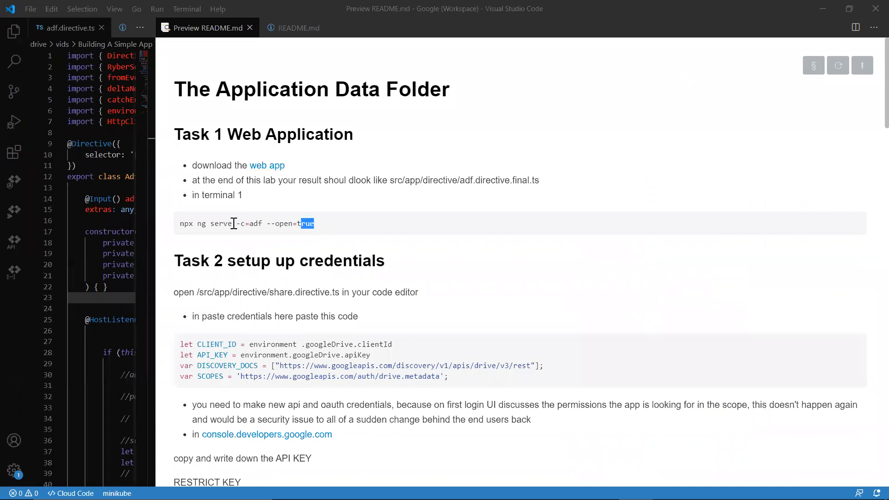
key(alt+tab)
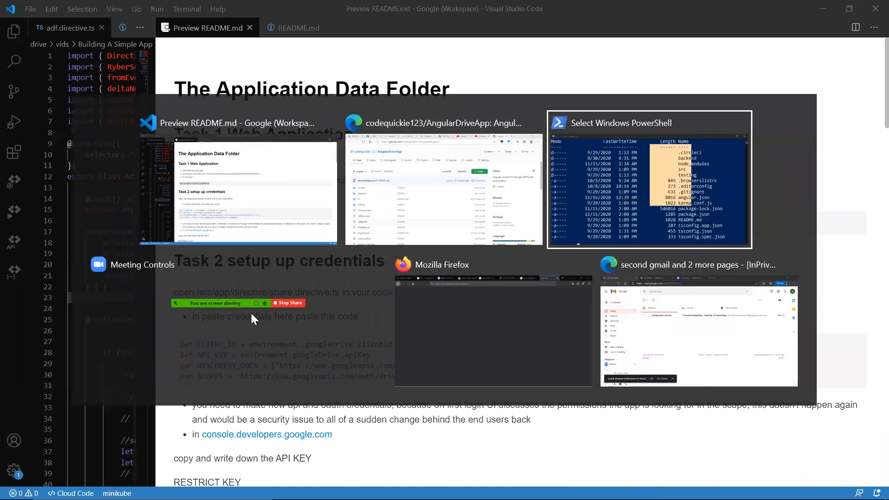
click(648, 181)
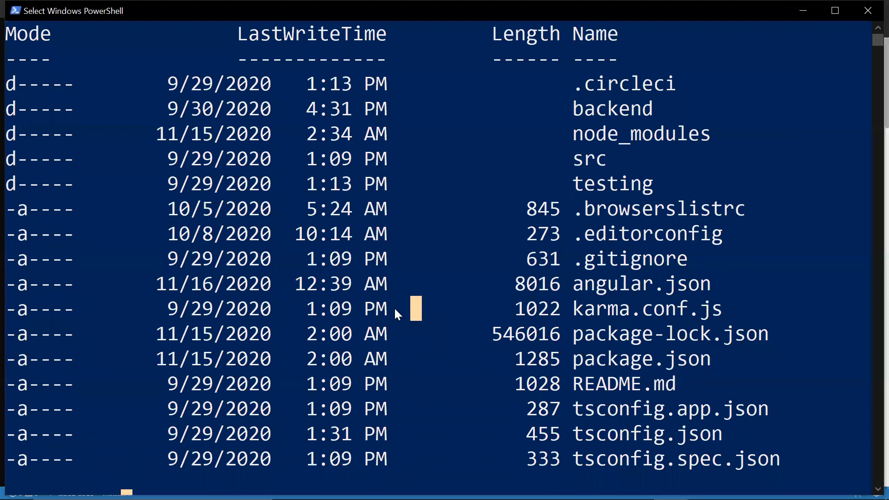
- Find and open the angular.png logo image in the editor
text(cl)
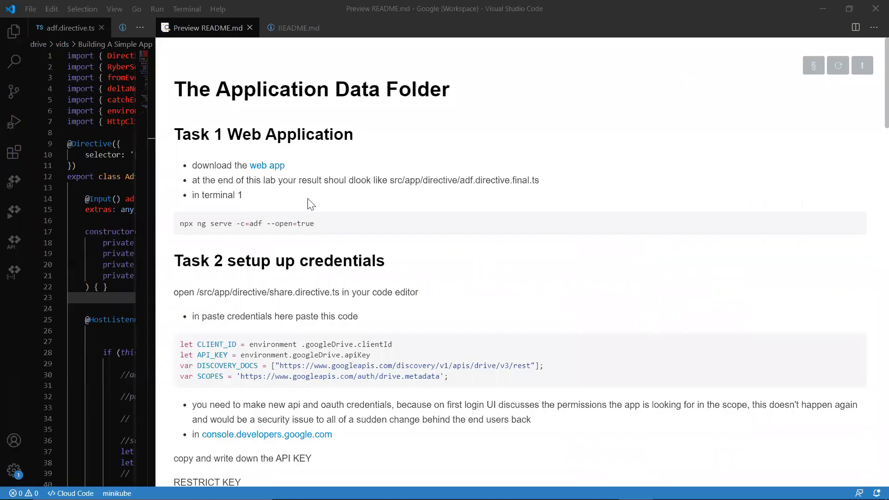
text(a)
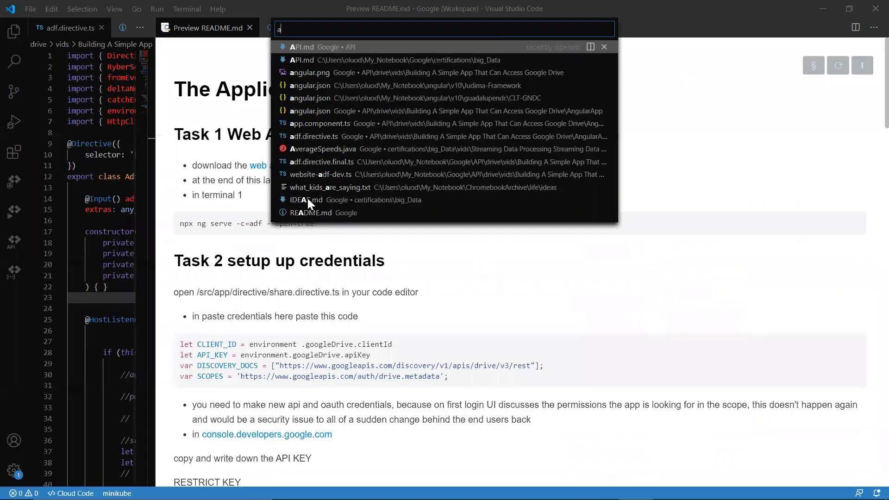
click(310, 73)
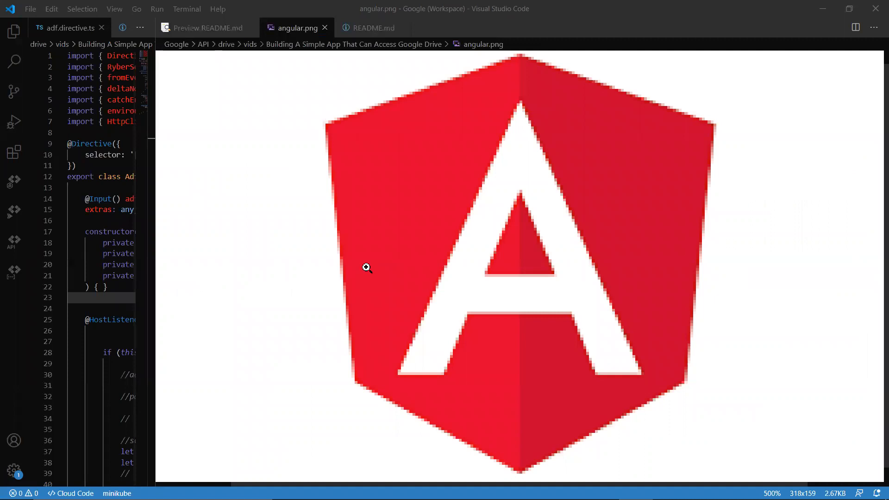
scroll(up, 3)
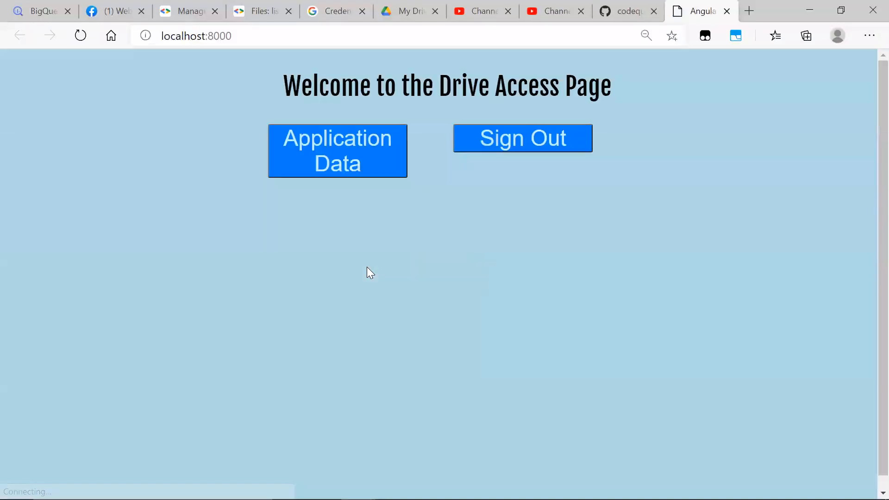
- Review the ng serve output in PowerShell, then return to the code editor
key(alt+tab)
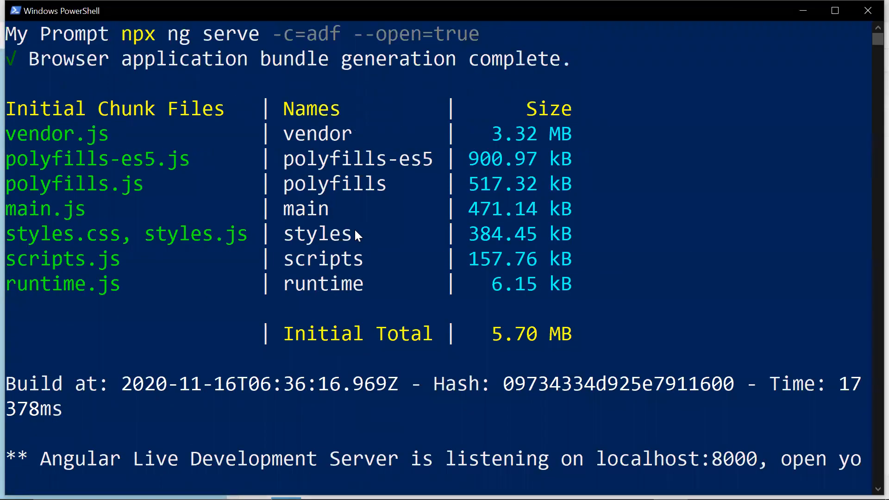
scroll(down, 3)
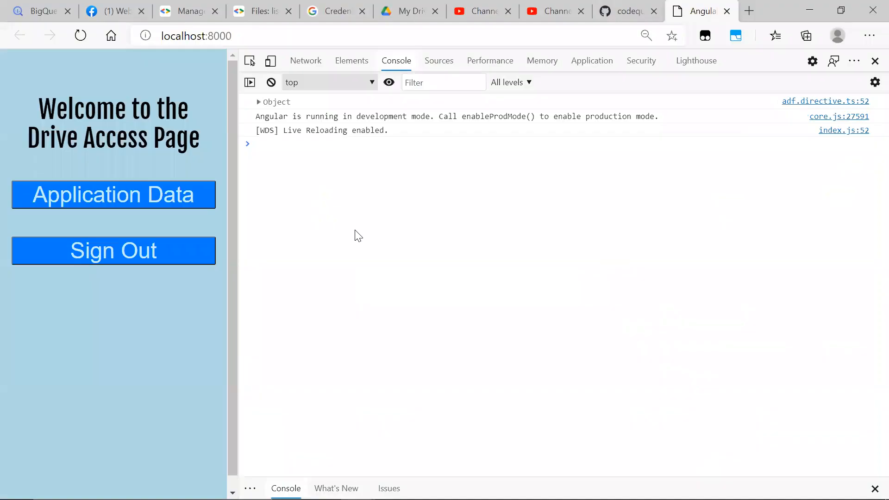
mouse_move(481, 214)
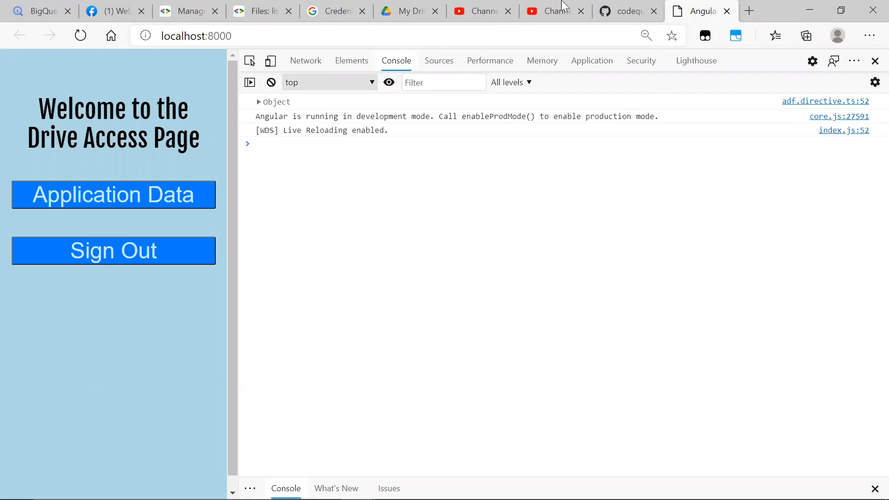
key(alt+tab)
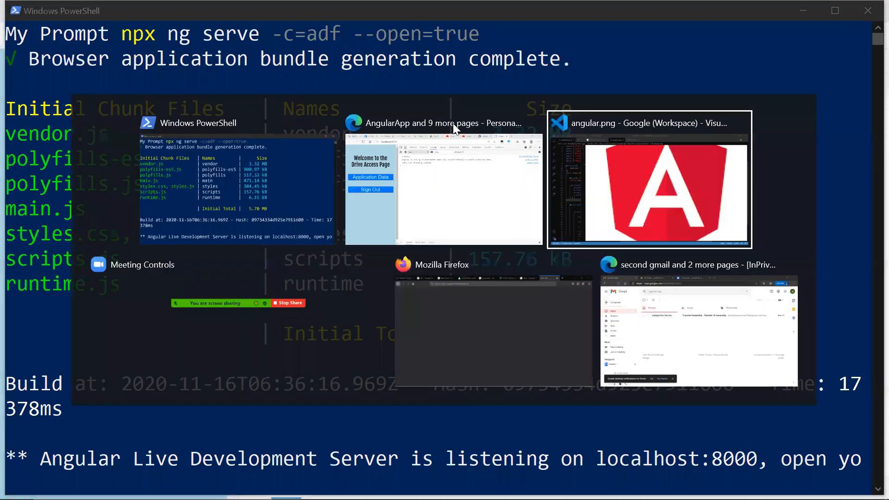
click(648, 182)
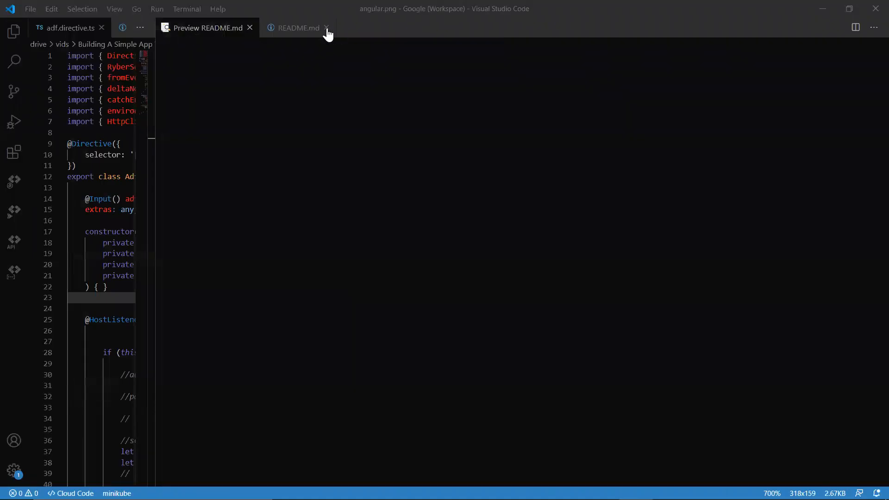
- Show the README preview and select the Task 2 credentials code block
click(207, 28)
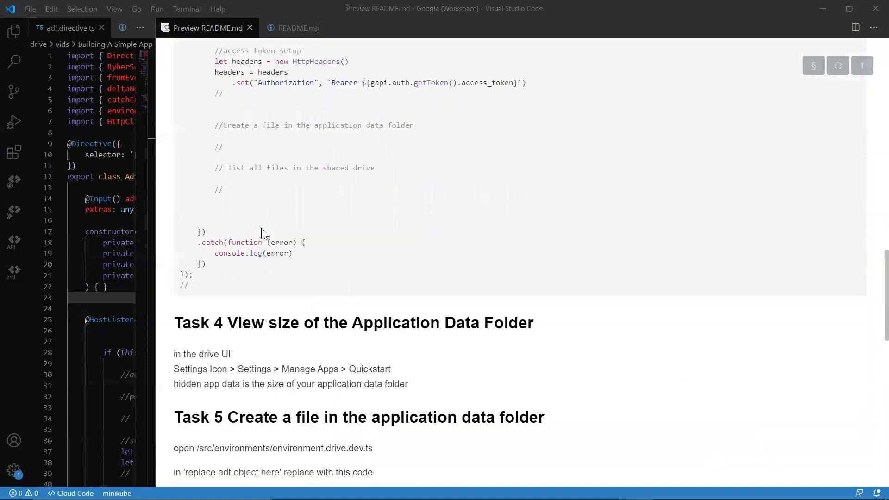
scroll(up, 3)
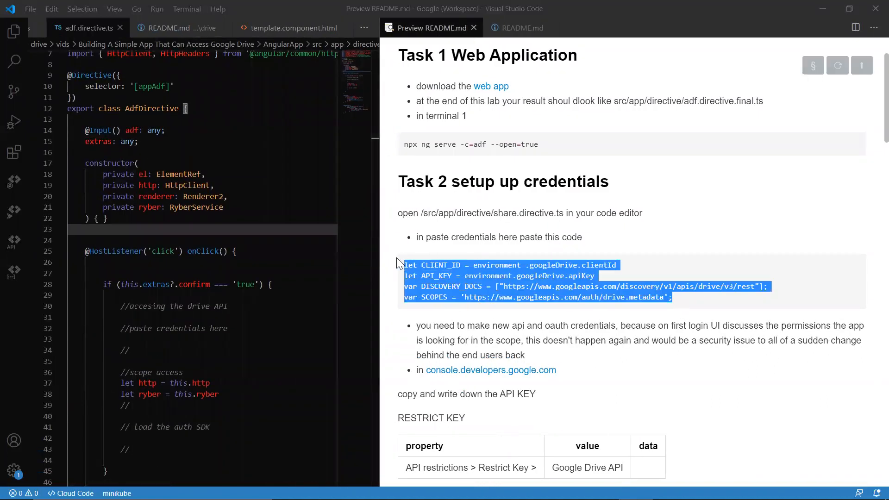
click(199, 338)
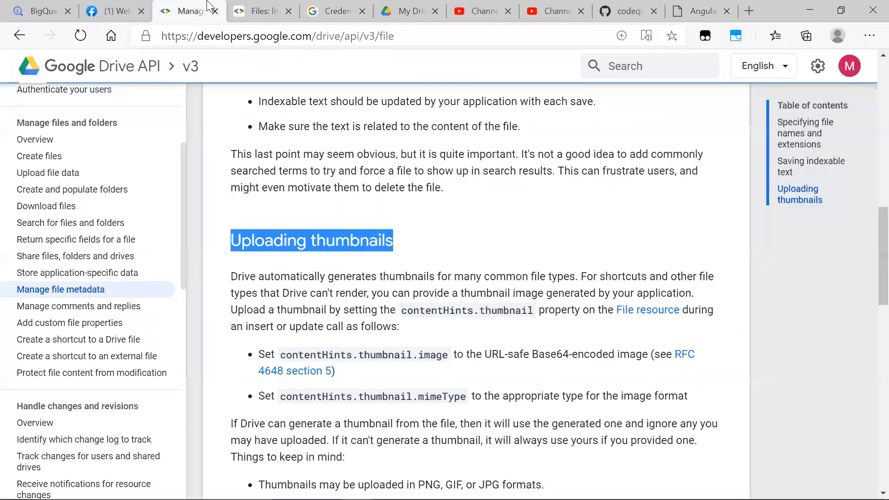
- Create API key 1 on the Credentials page, restricted to the Google Drive API
click(334, 11)
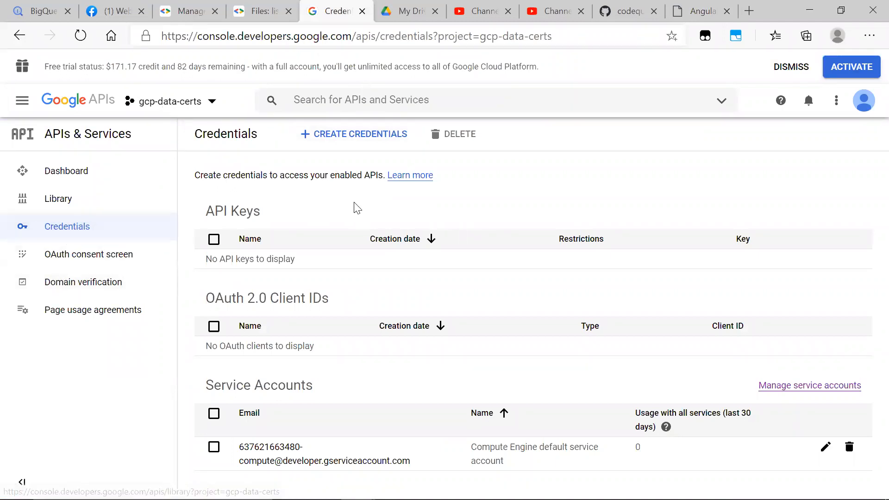
click(353, 134)
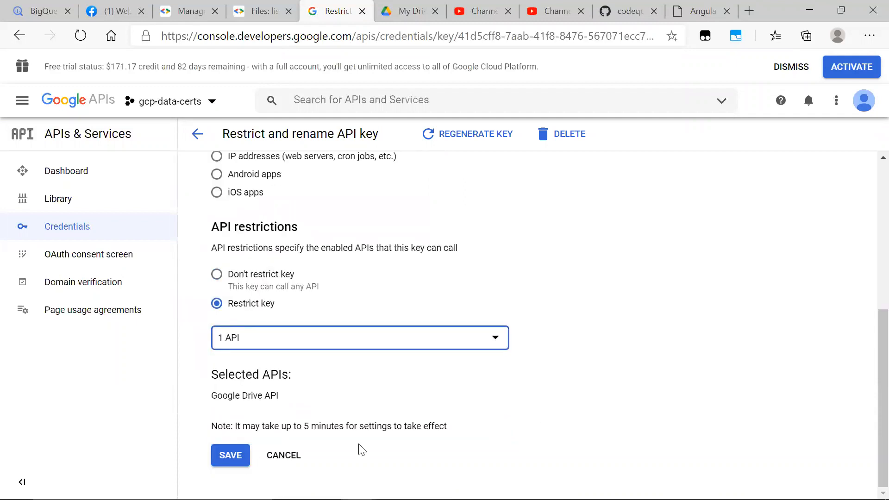
click(230, 454)
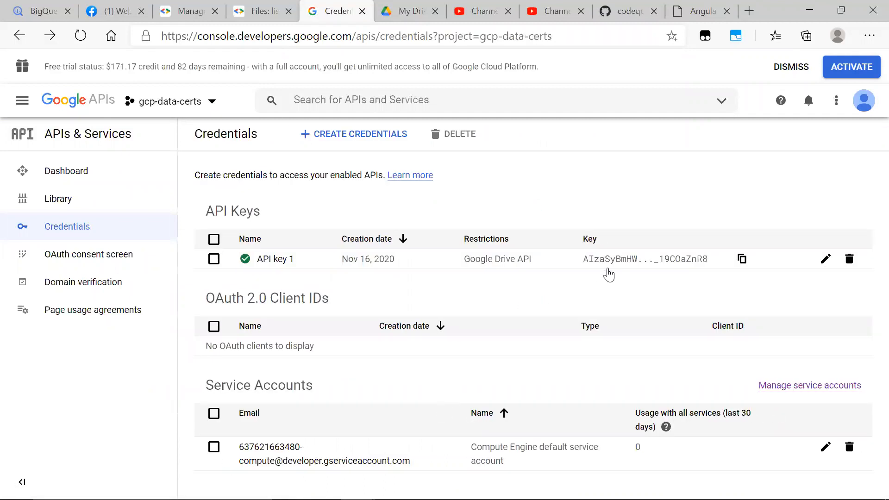
mouse_move(596, 299)
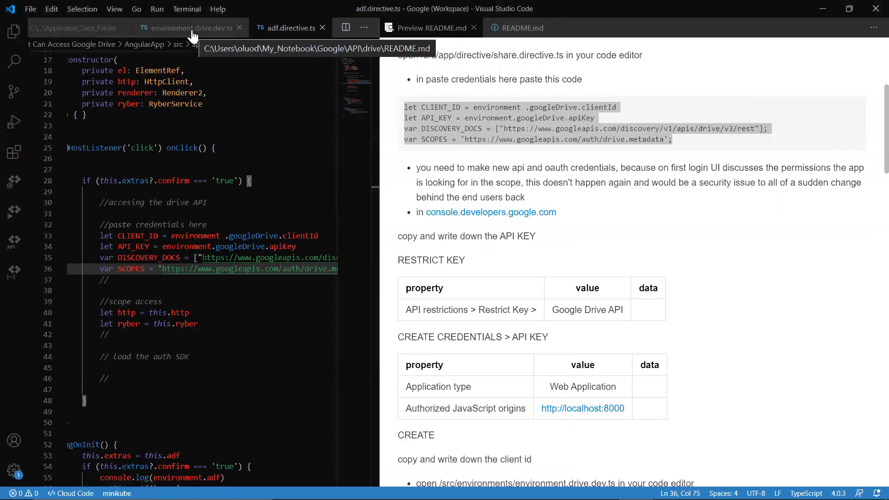
click(189, 28)
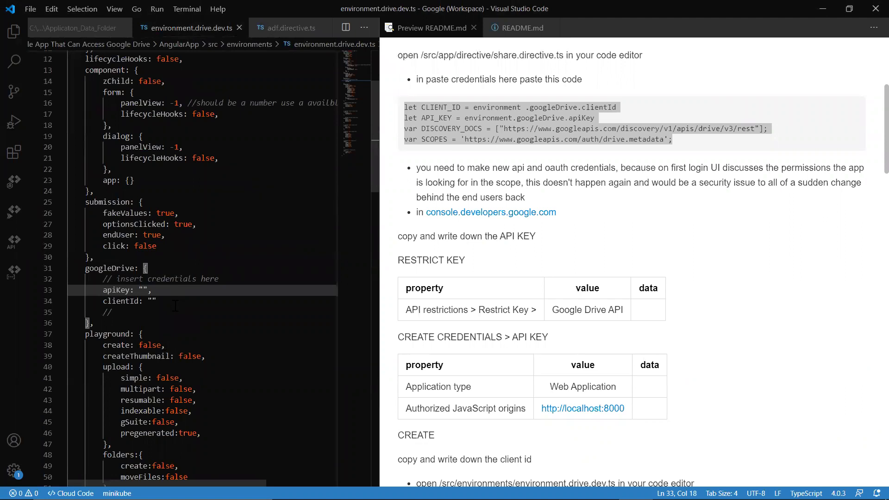
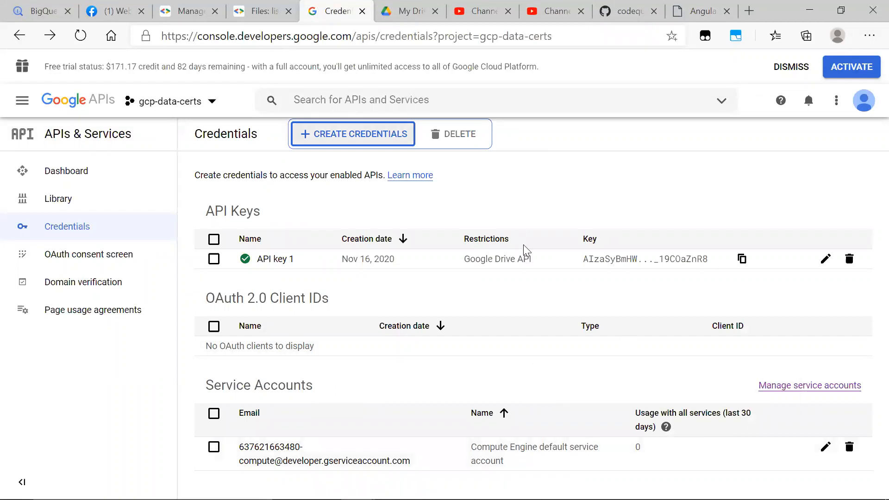
click(352, 134)
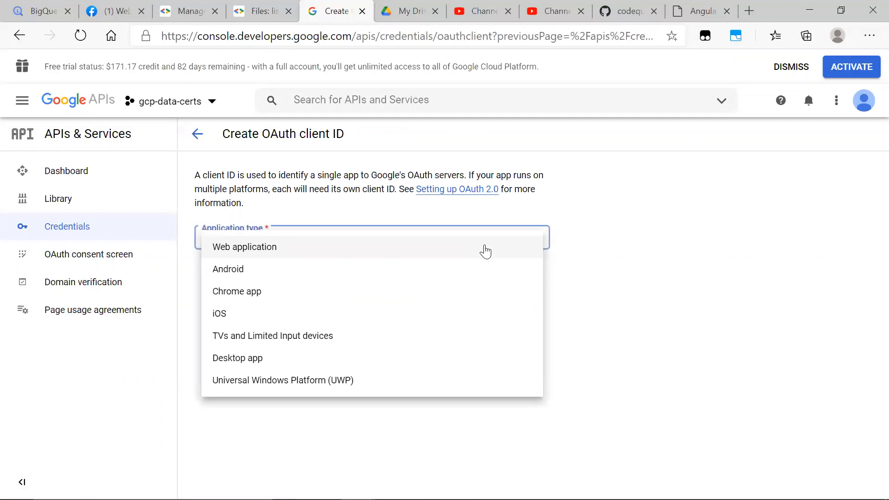
click(244, 247)
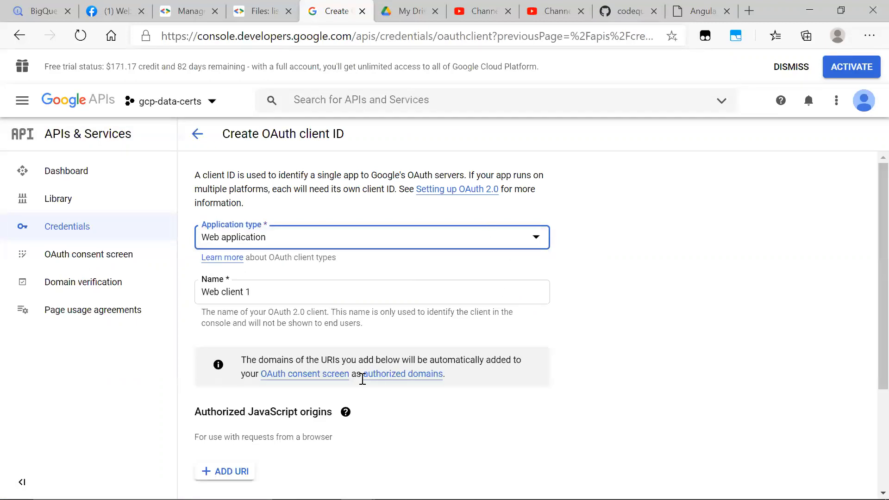
click(225, 471)
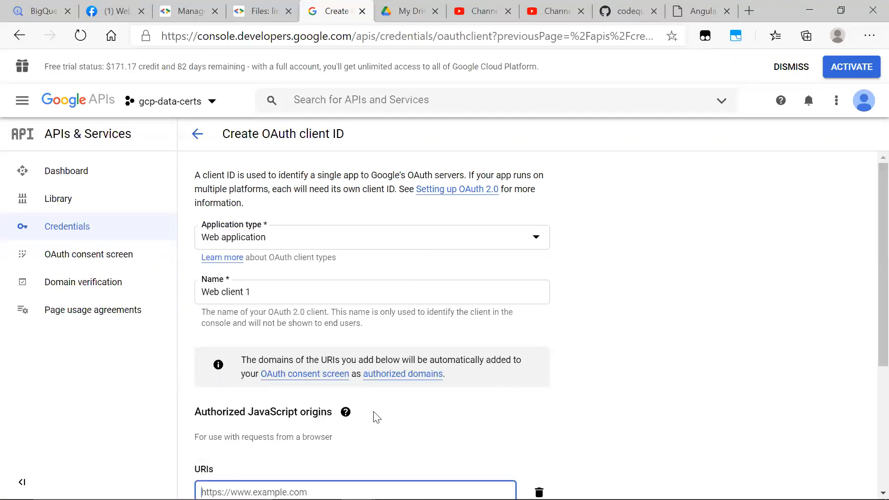
click(701, 10)
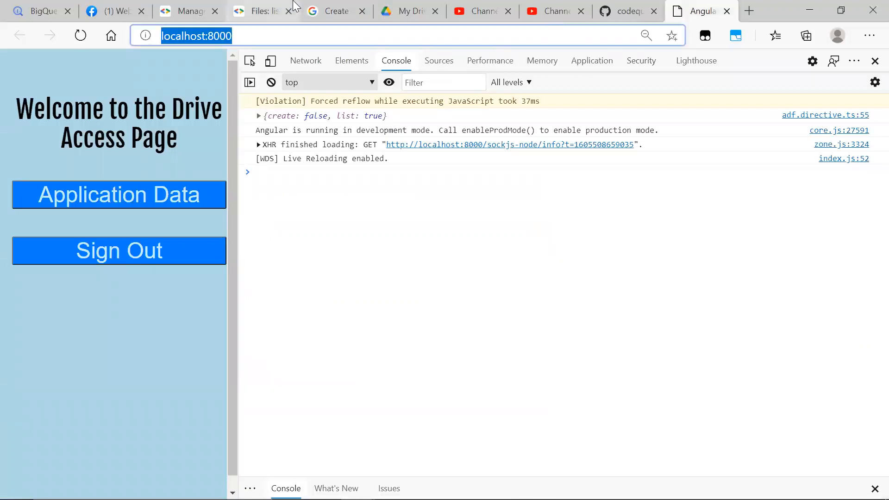
click(335, 11)
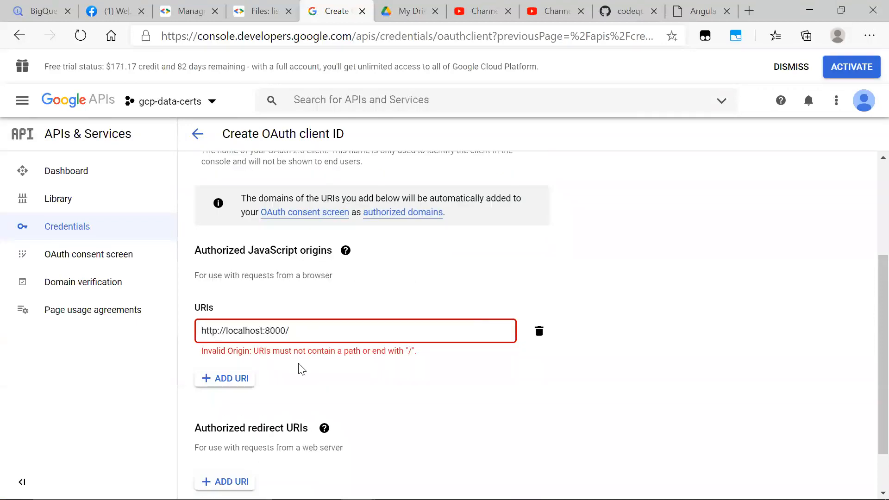
key(Backspace)
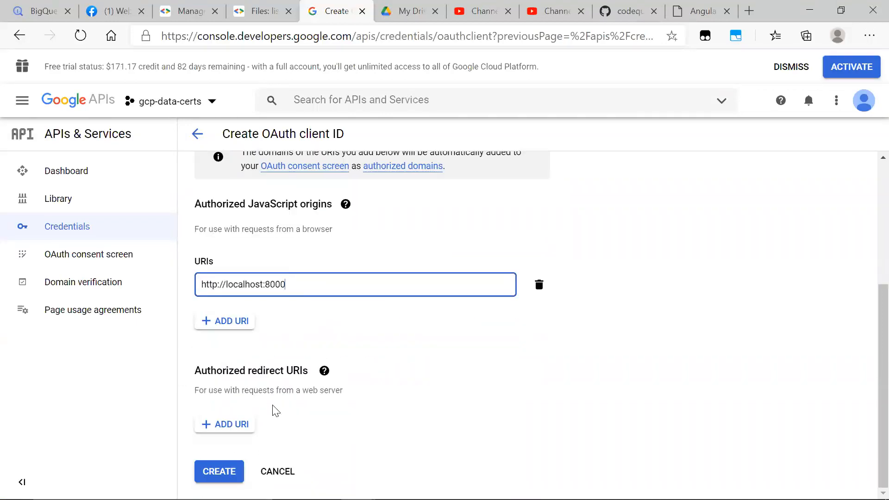
click(218, 471)
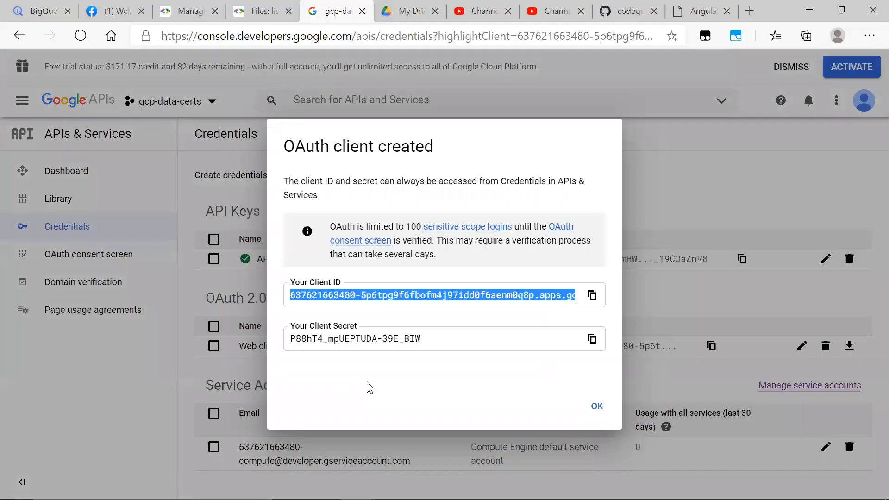
mouse_move(569, 12)
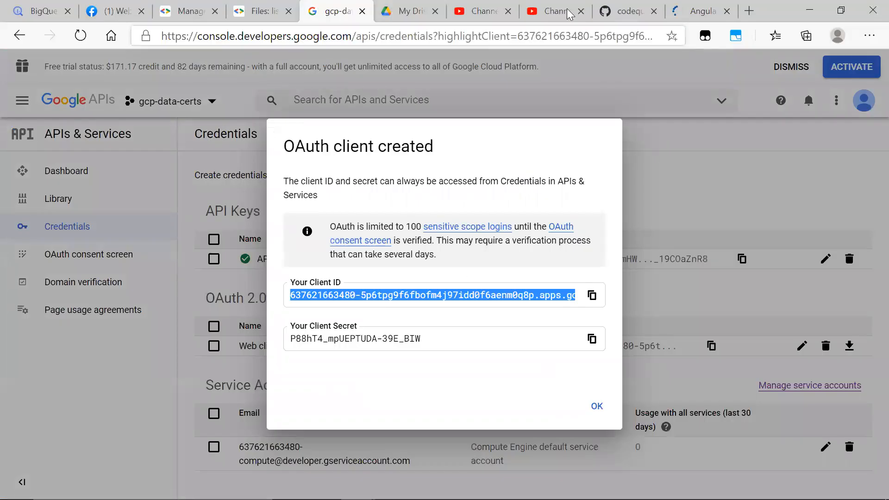
click(702, 11)
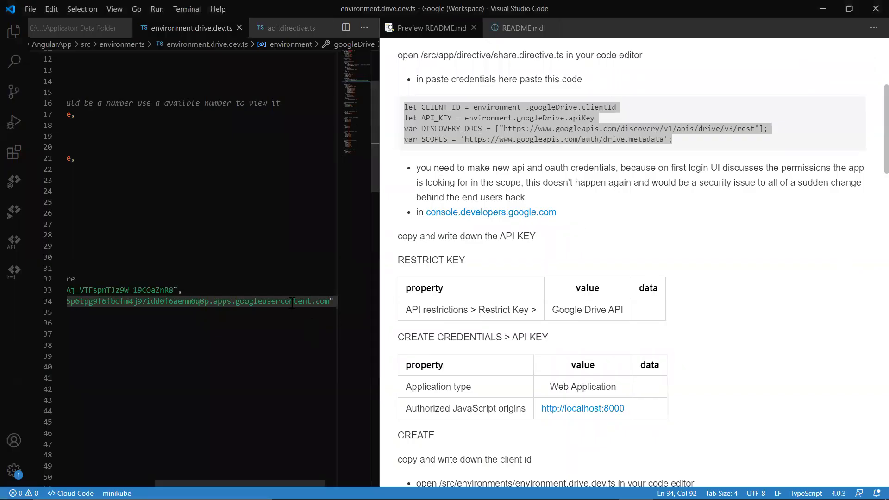
mouse_move(431, 182)
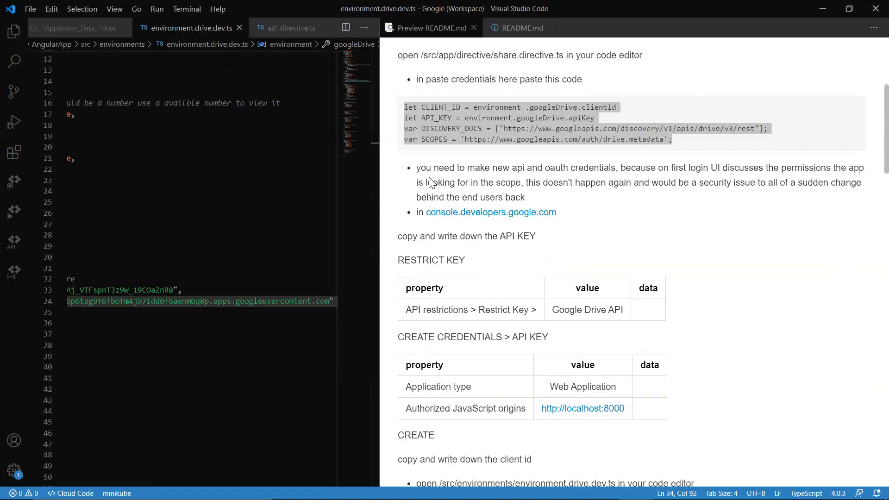
- Select the auth SDK loading code in the README's Task 3 section
click(289, 28)
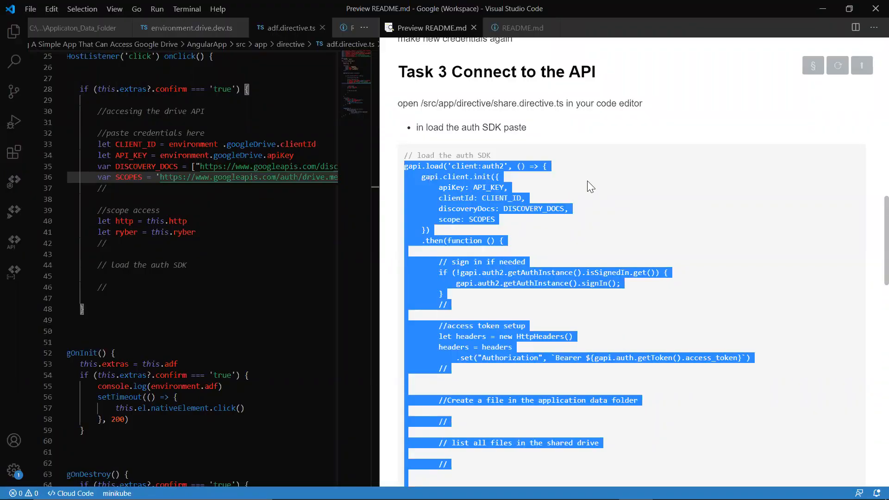
mouse_move(469, 221)
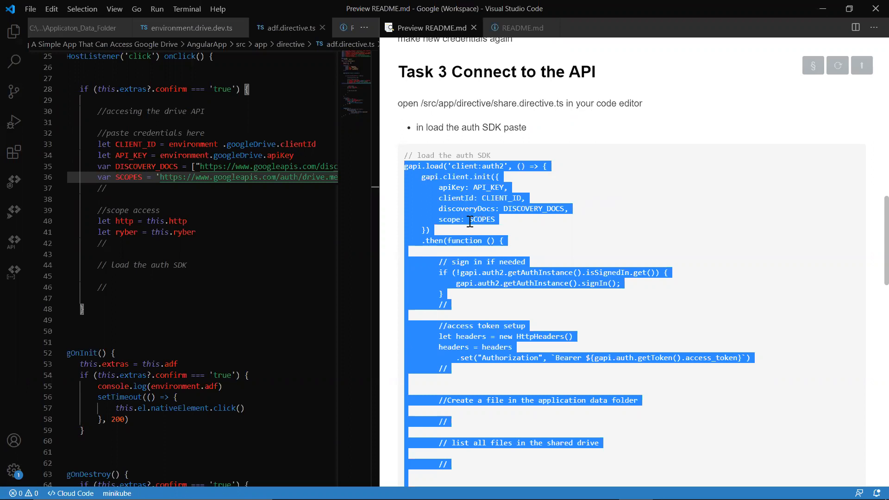
mouse_move(525, 197)
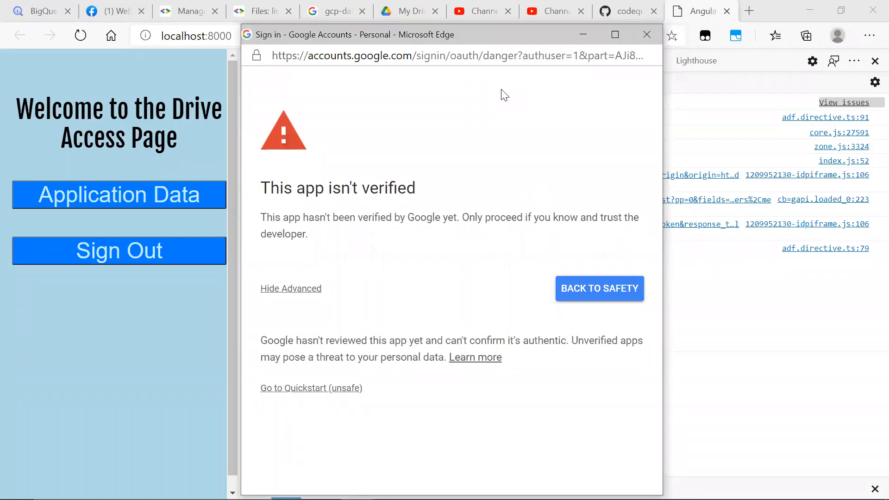
mouse_move(407, 248)
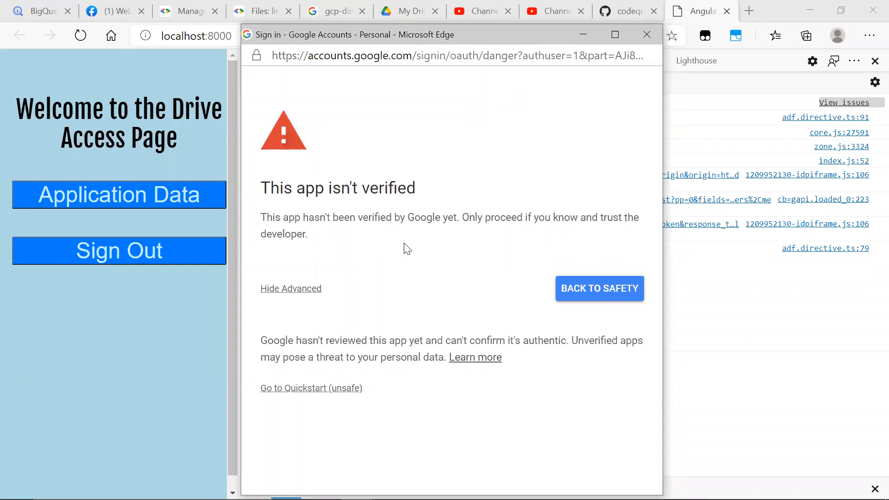
mouse_move(375, 274)
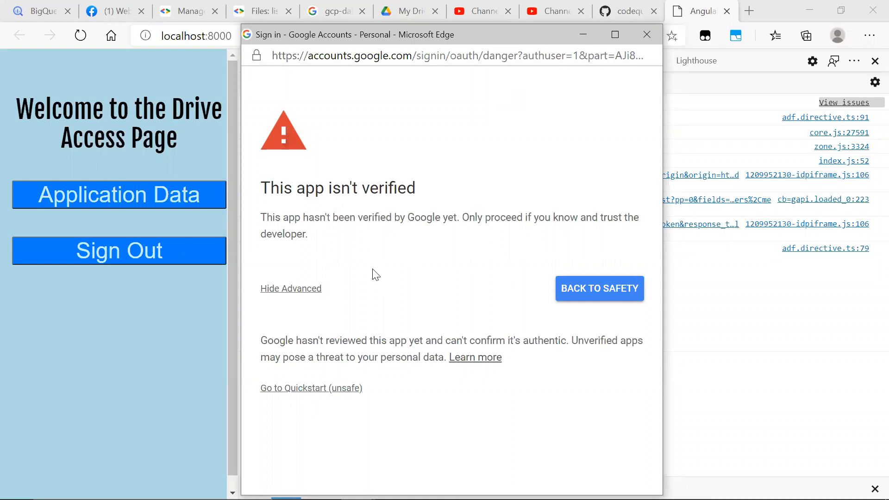
mouse_move(489, 211)
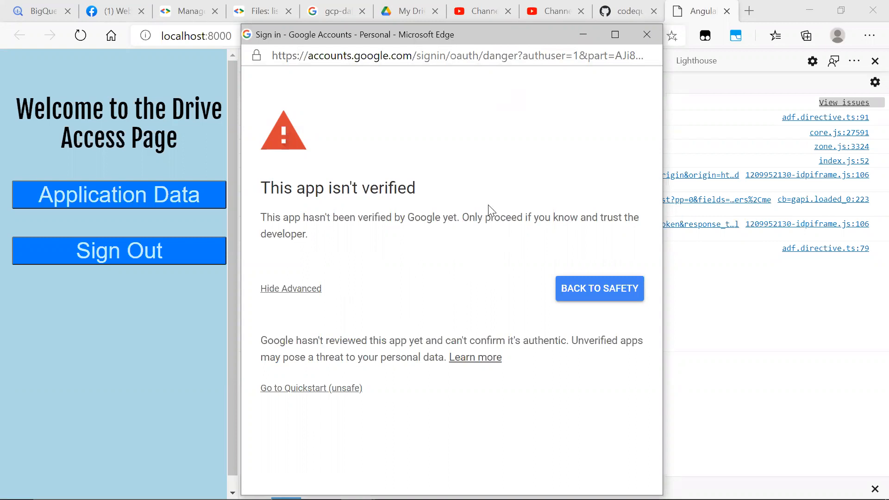
- Proceed to Quickstart past the unverified-app warning
click(310, 388)
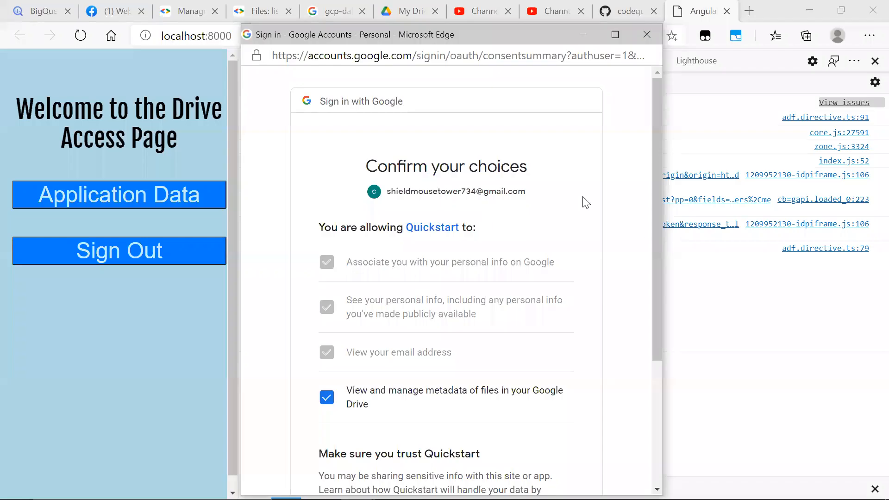
mouse_move(619, 204)
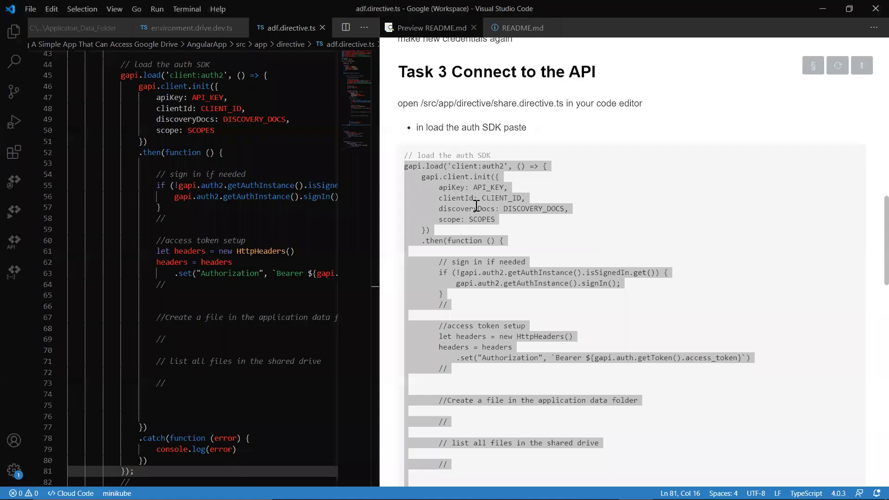
- Scroll the README back to the credentials tasks and return to the browser sign-in window
scroll(up, 3)
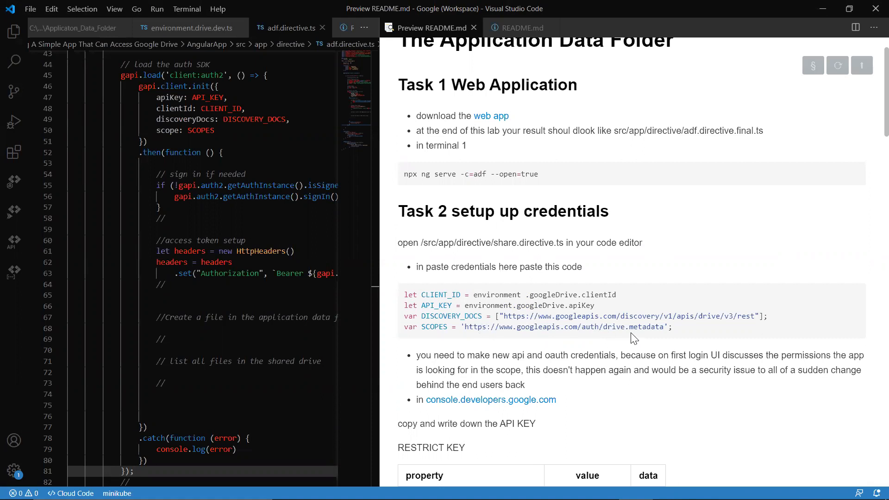
key(alt+tab)
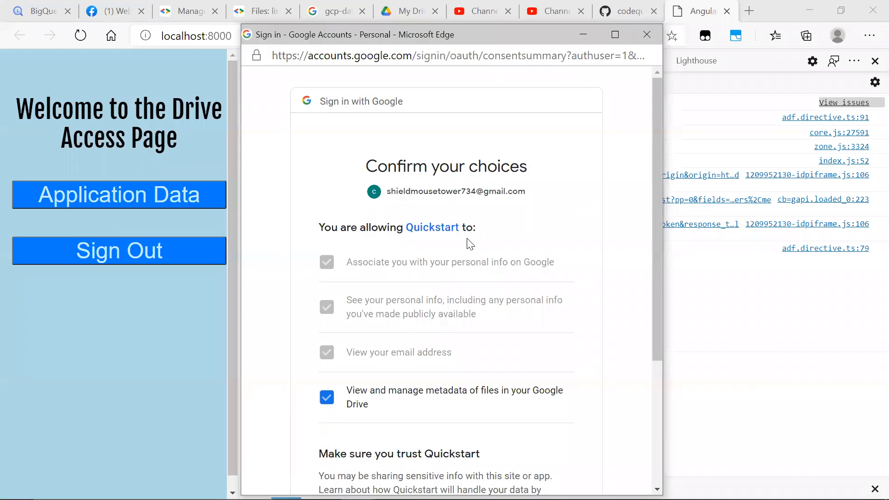
mouse_move(496, 244)
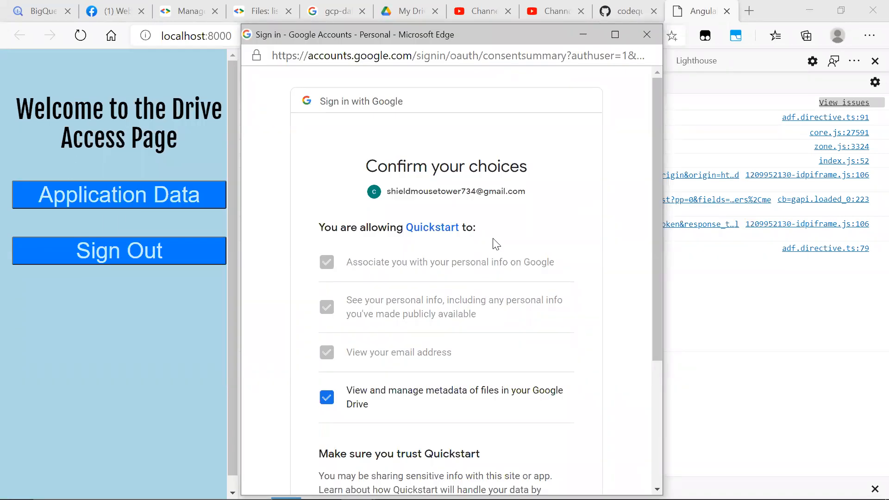
mouse_move(444, 383)
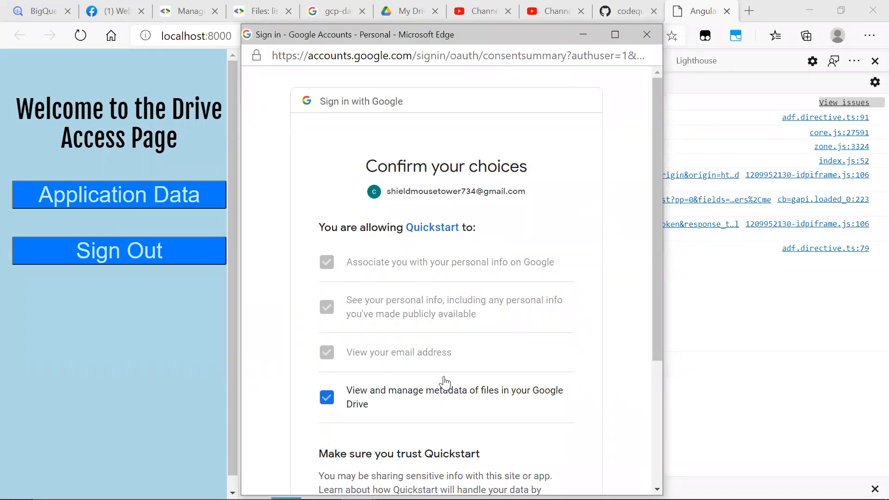
mouse_move(573, 265)
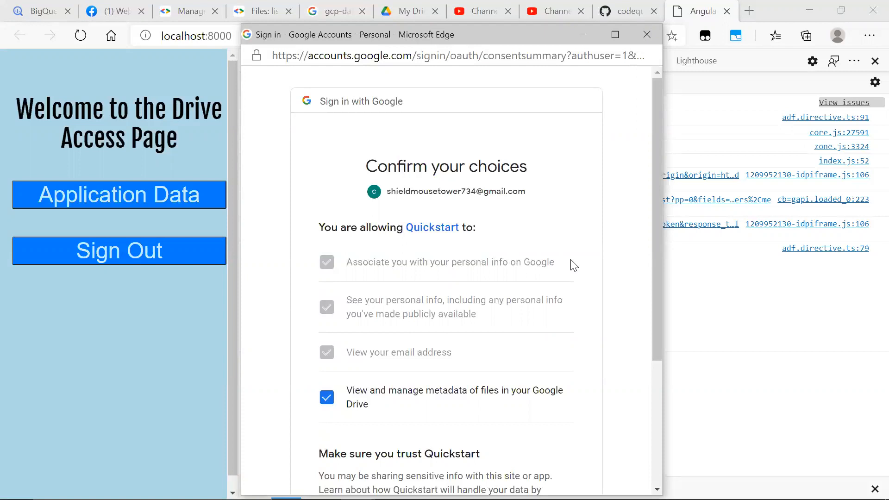
mouse_move(549, 283)
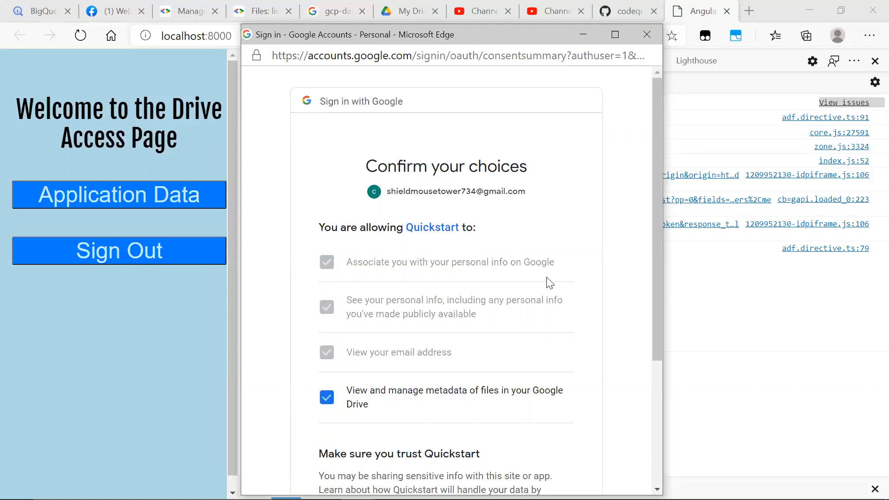
- Scroll through the Quickstart consent summary and console, then bring up My Drive
scroll(down, 3)
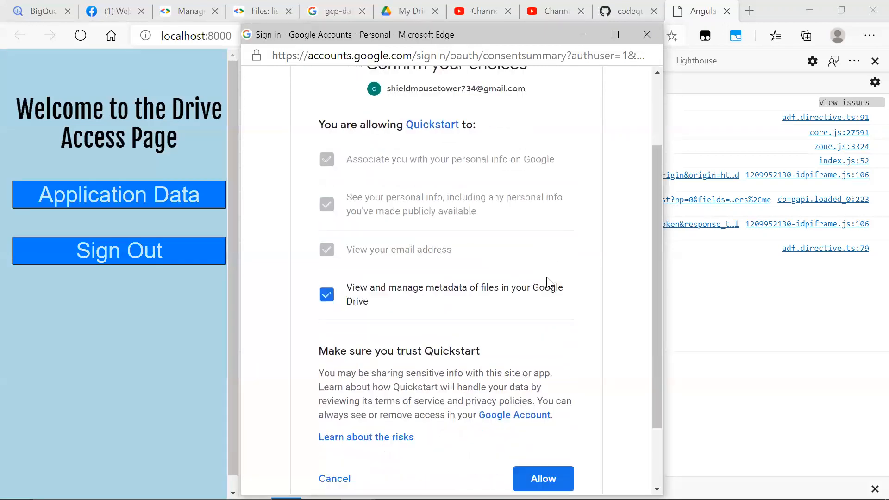
scroll(up, 3)
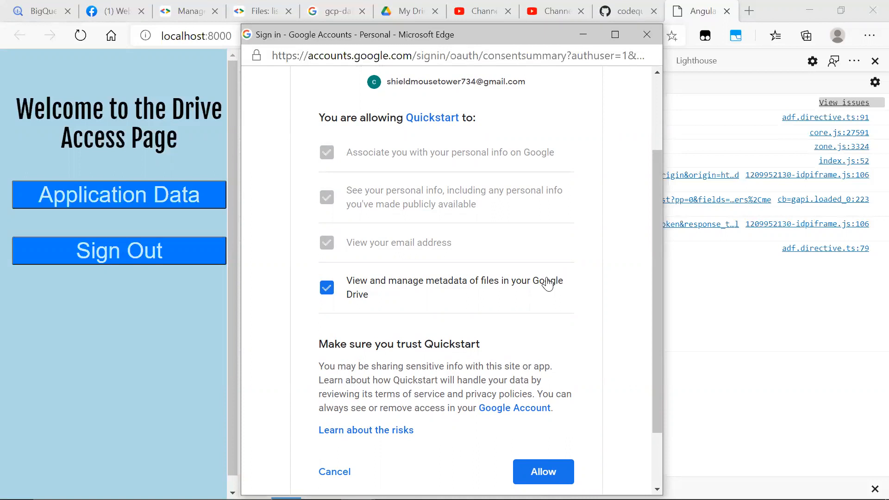
mouse_move(401, 255)
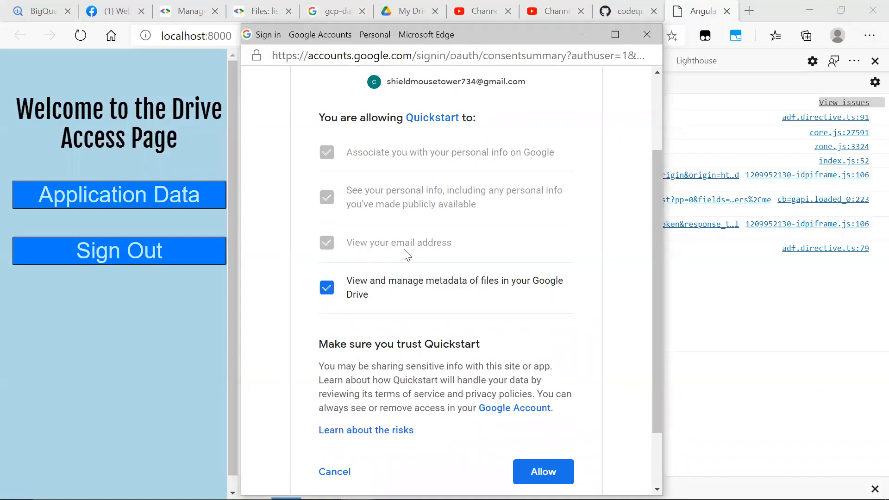
mouse_move(401, 285)
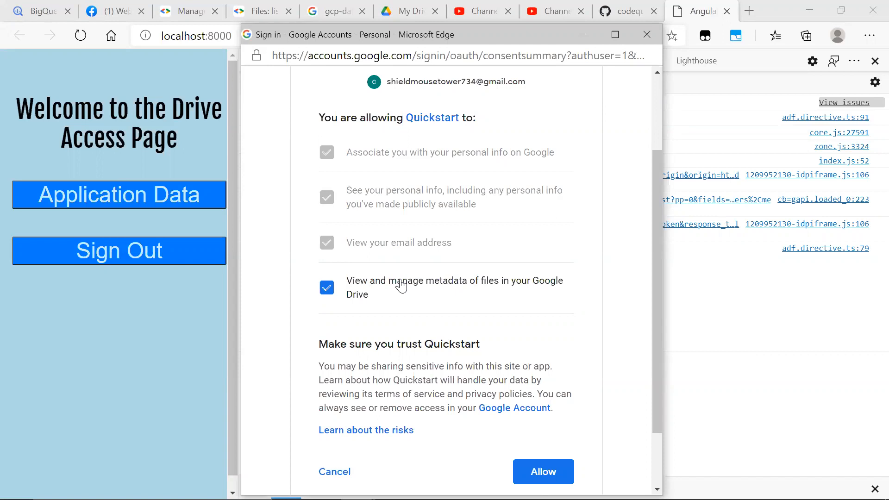
mouse_move(787, 93)
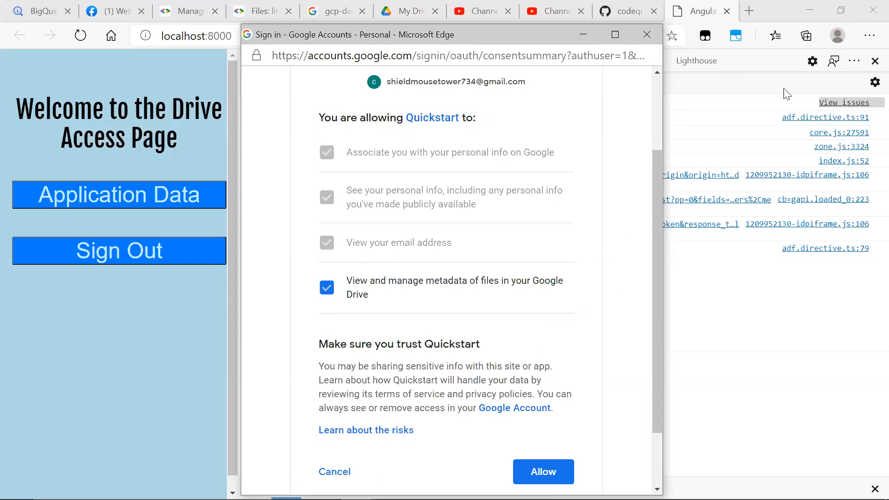
mouse_move(793, 98)
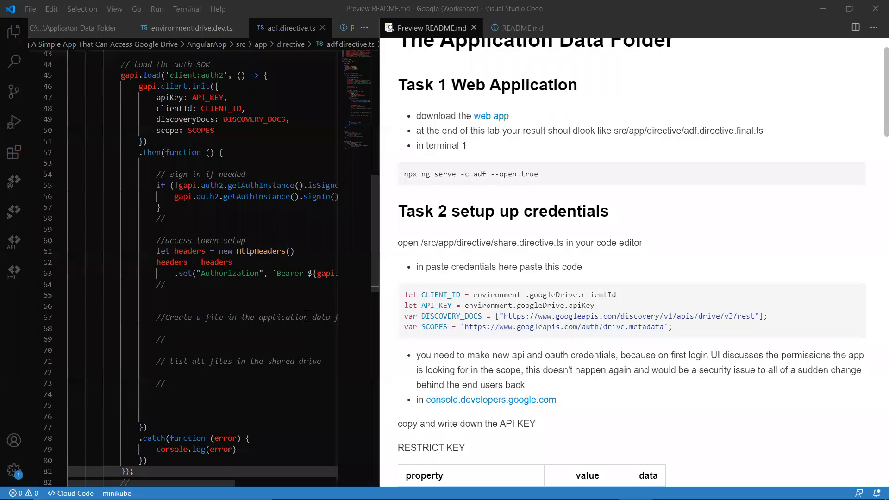
scroll(down, 3)
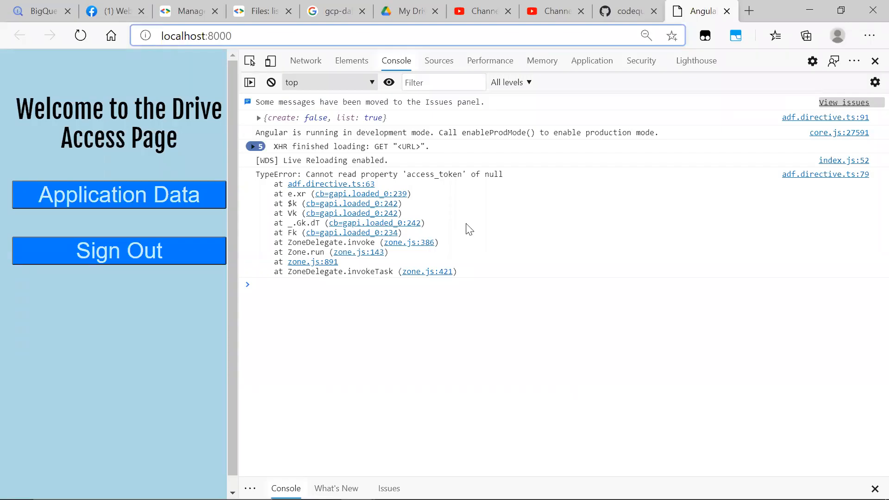
click(409, 11)
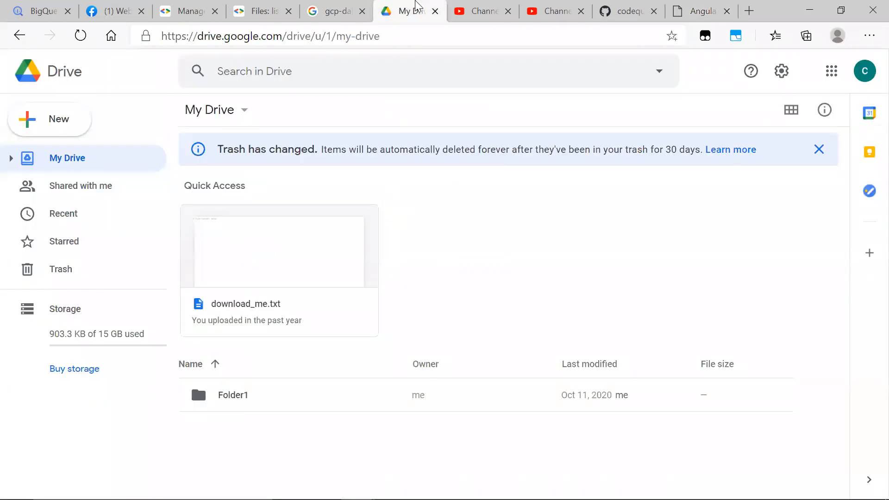
mouse_move(699, 81)
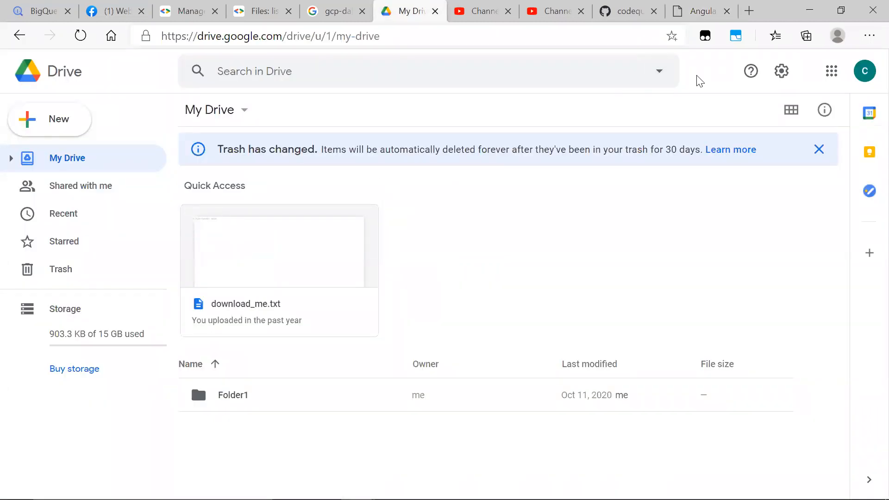
mouse_move(781, 70)
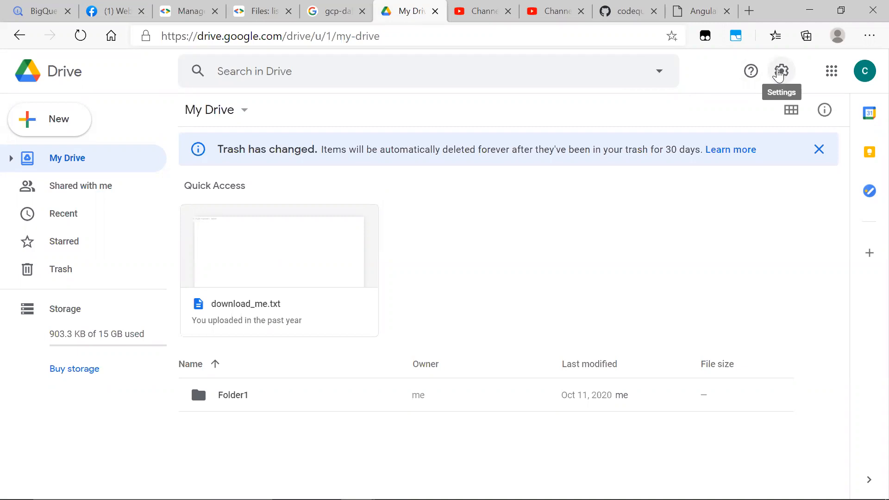
- Check Quickstart's hidden app data in Drive's Manage Apps, then return to the Angular localhost tab
click(780, 71)
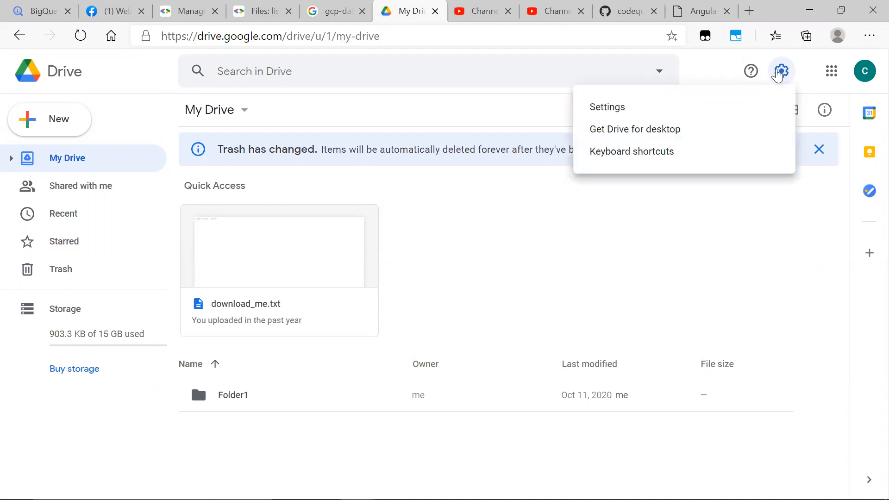
click(606, 107)
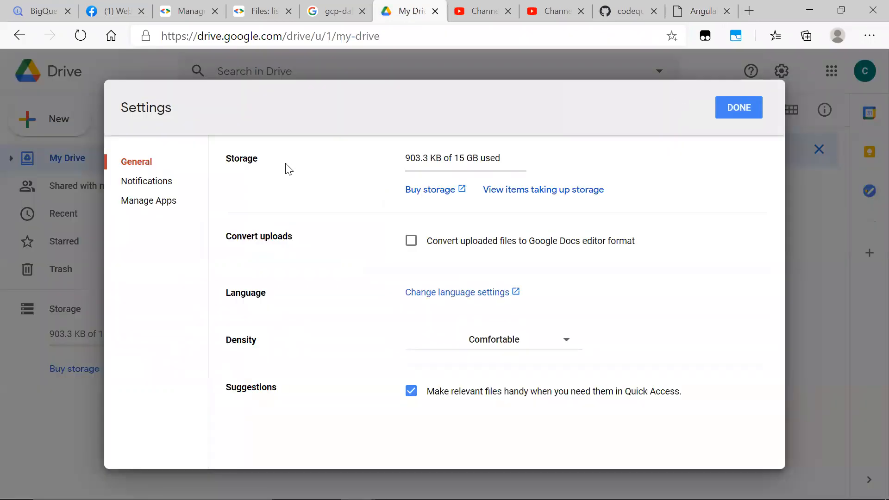
click(149, 200)
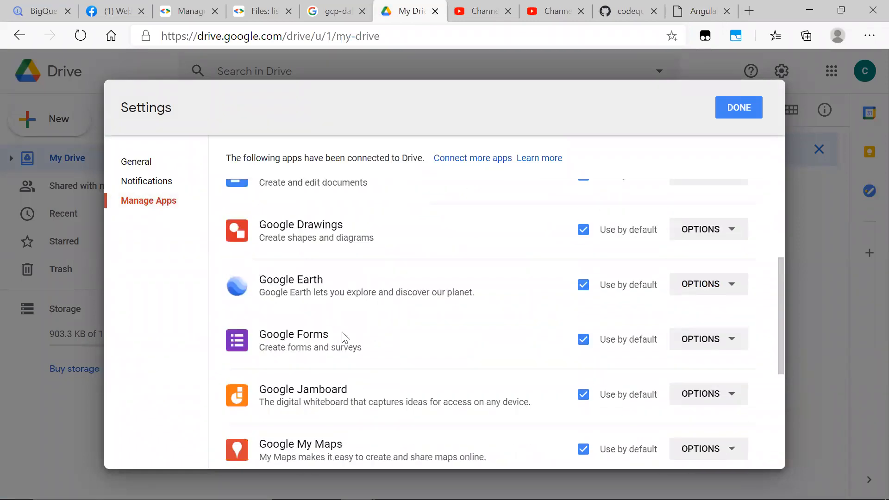
scroll(down, 3)
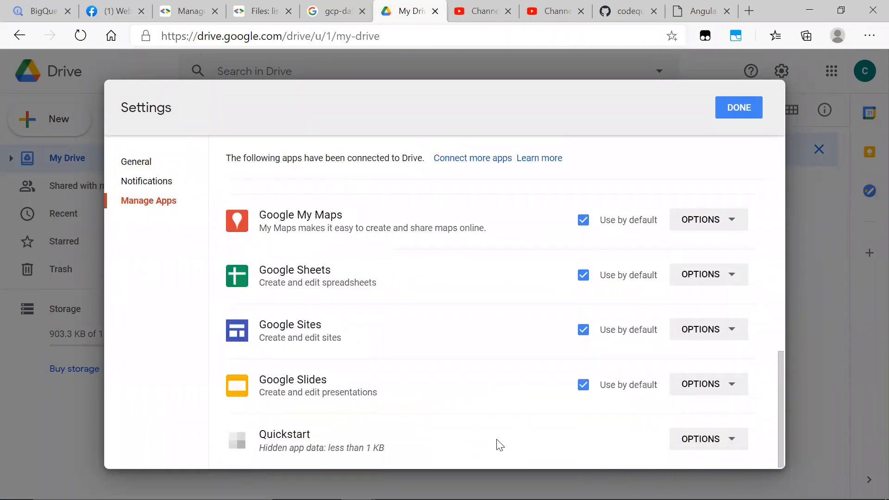
mouse_move(332, 459)
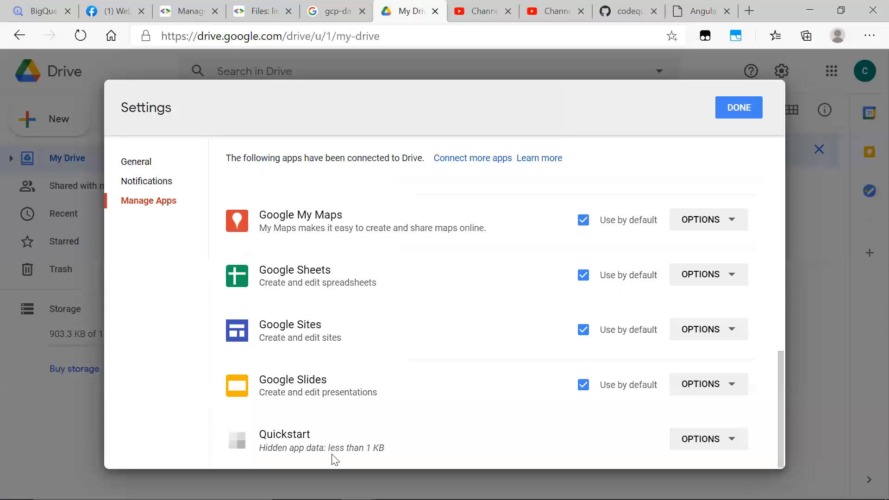
mouse_move(379, 459)
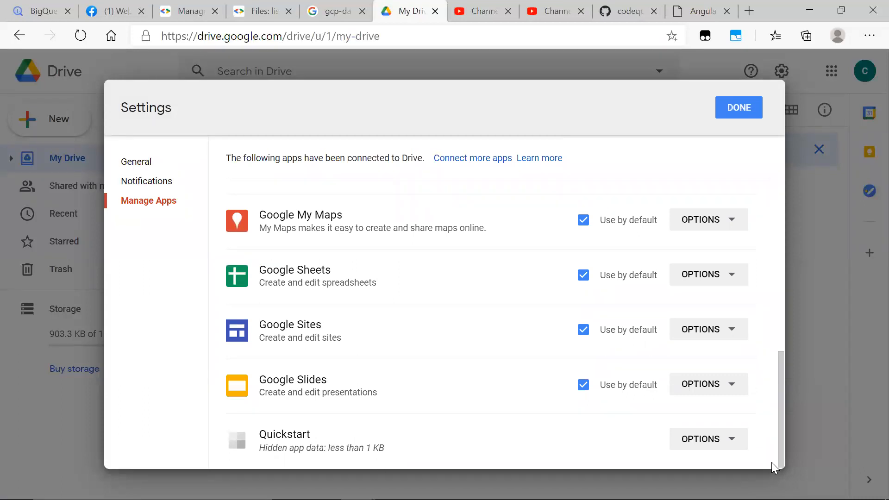
mouse_move(742, 452)
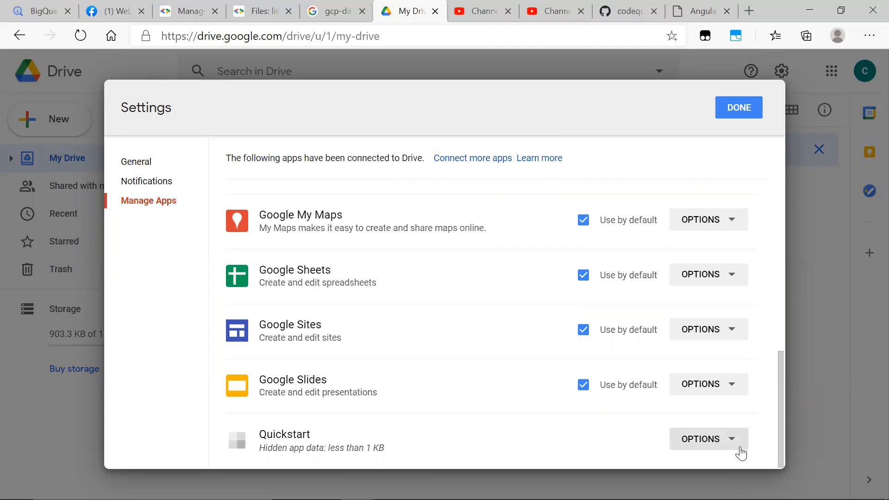
click(707, 438)
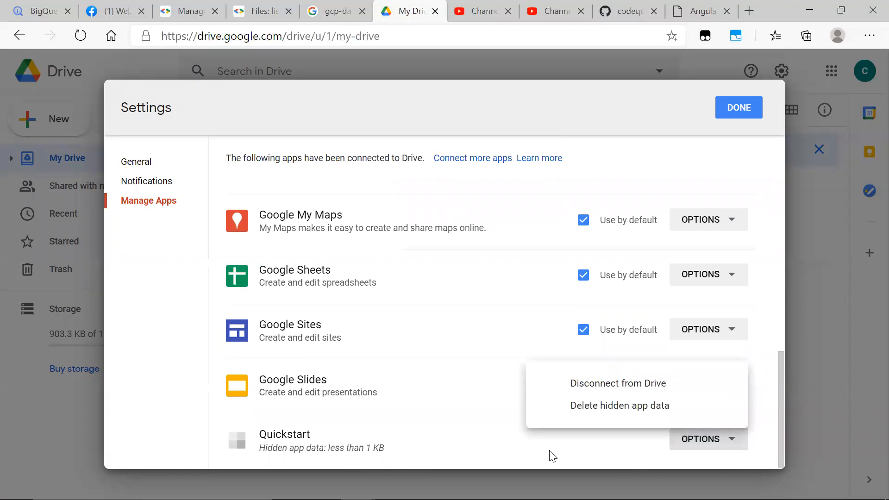
mouse_move(536, 392)
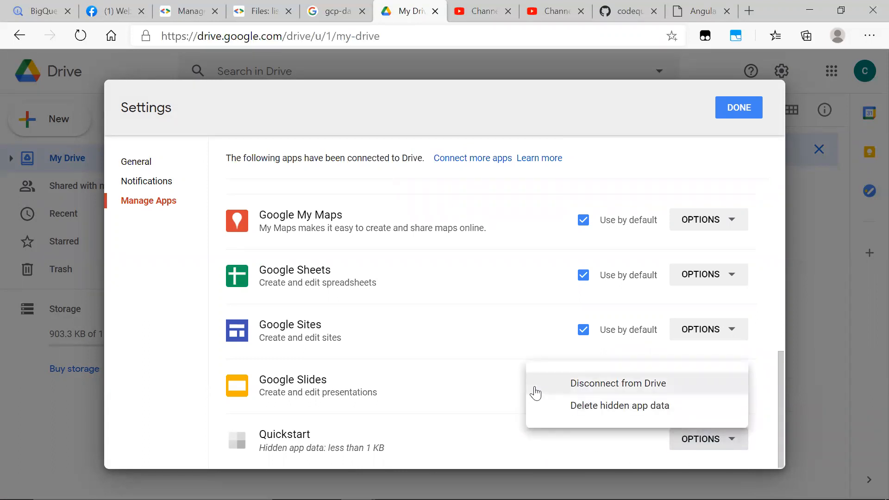
mouse_move(545, 413)
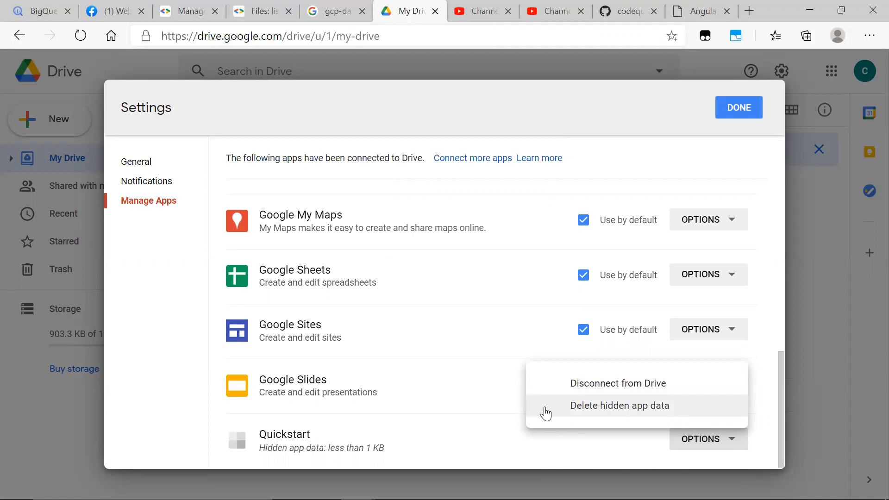
mouse_move(530, 450)
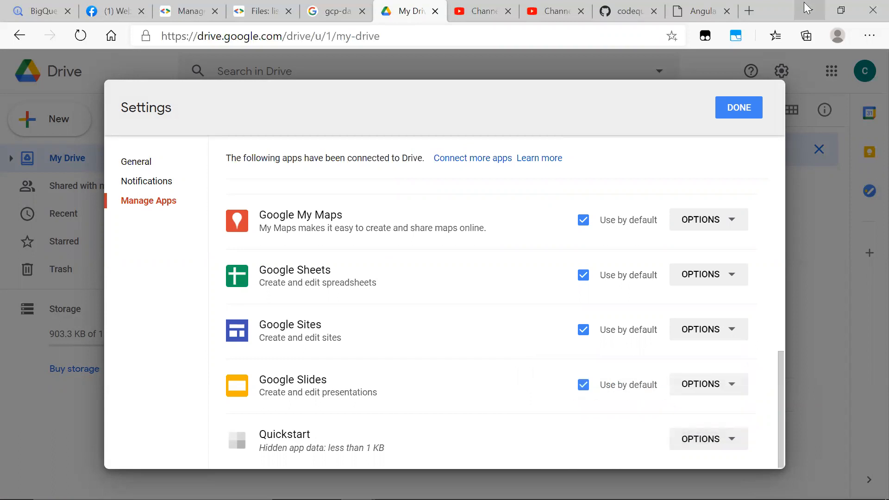
mouse_move(681, 102)
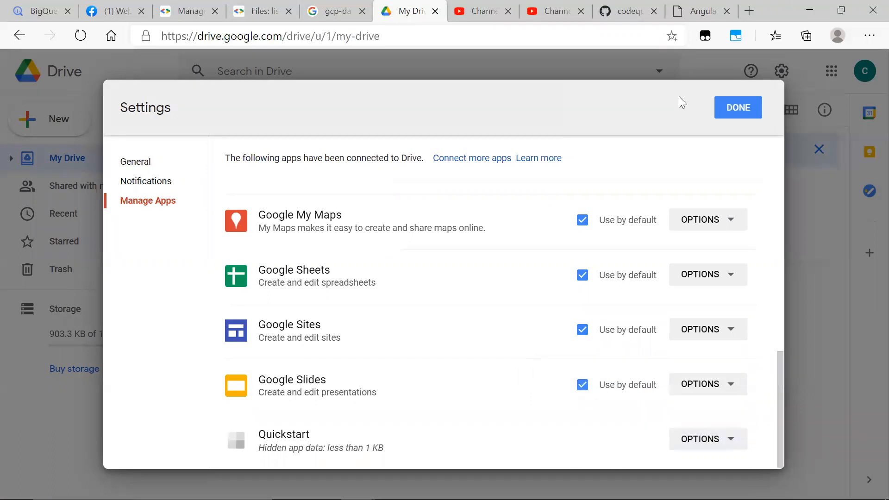
click(701, 11)
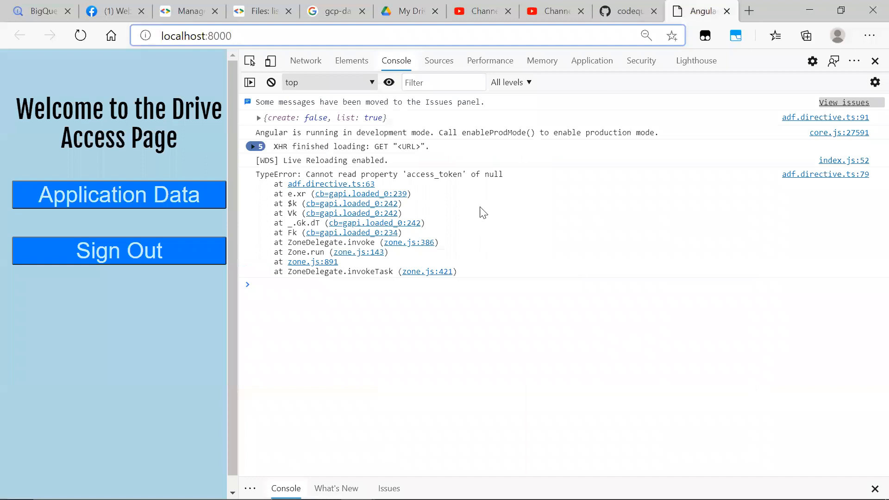
- Replace the adf object in environment.drive.dev.ts with README's version: create:true, list:false
key(alt+tab)
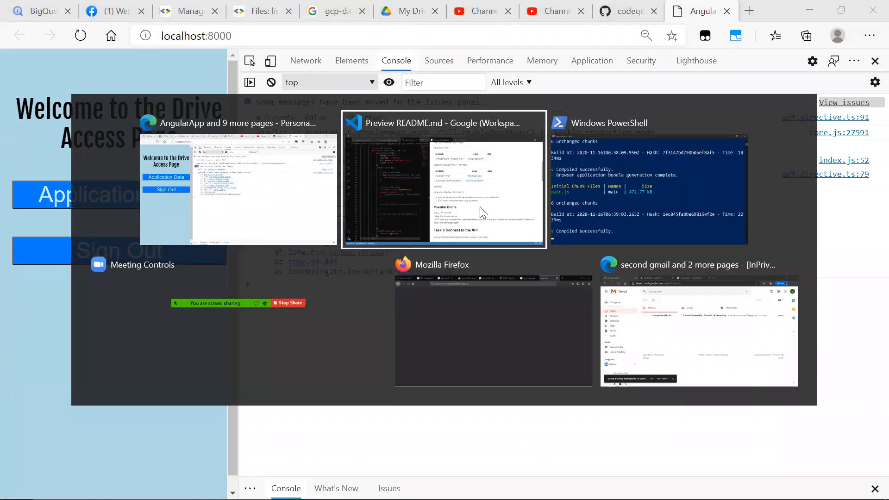
click(443, 181)
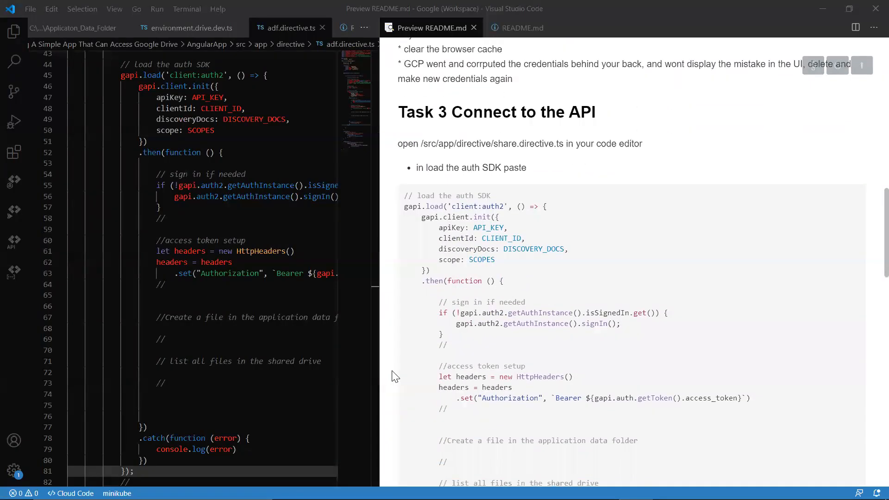
scroll(down, 3)
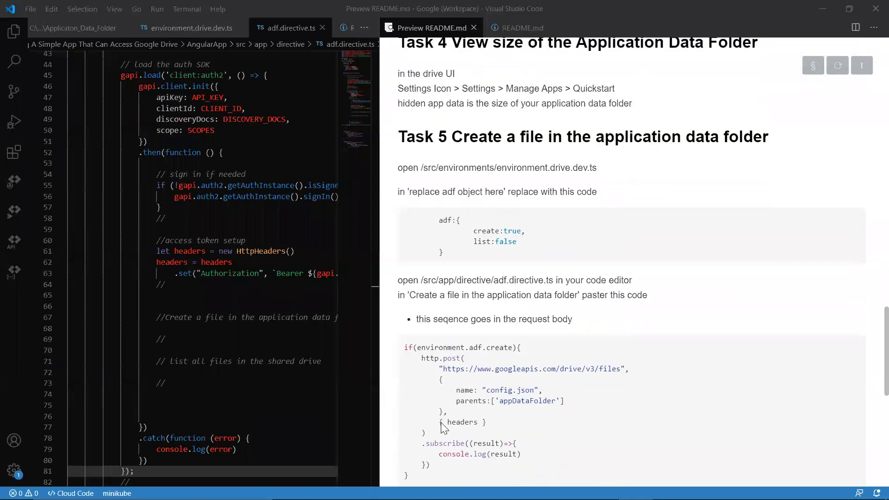
scroll(up, 3)
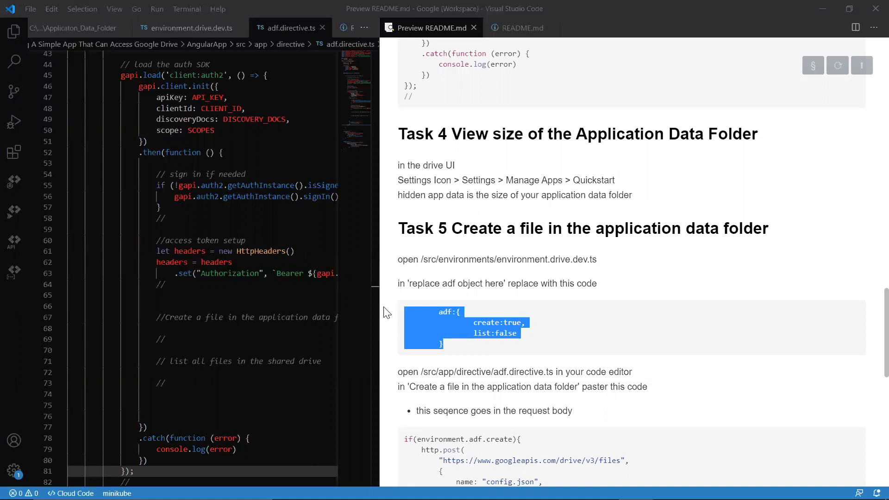
click(190, 28)
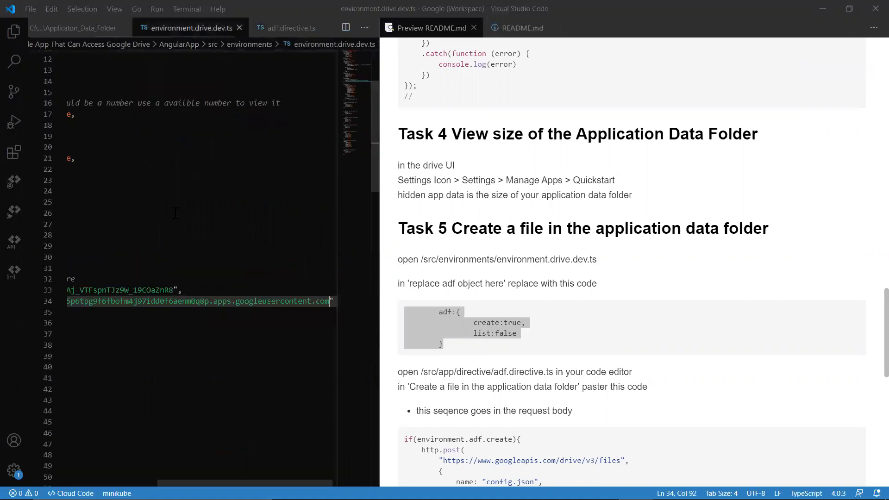
scroll(down, 3)
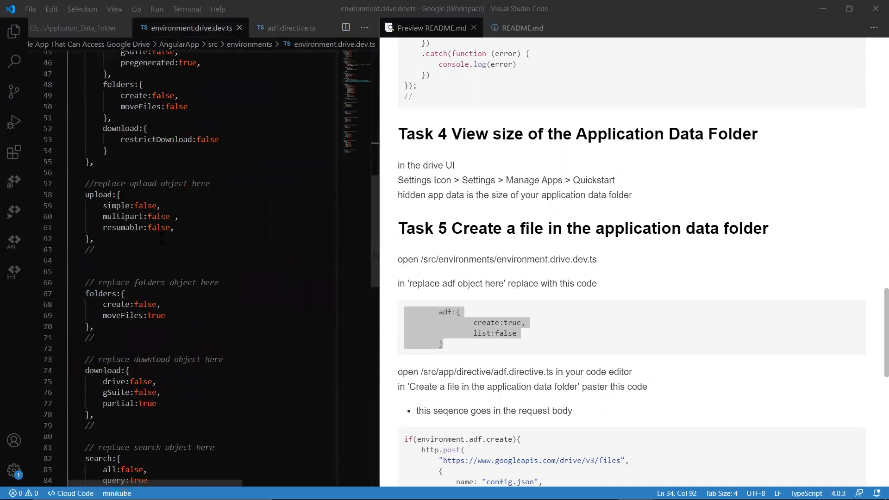
scroll(down, 3)
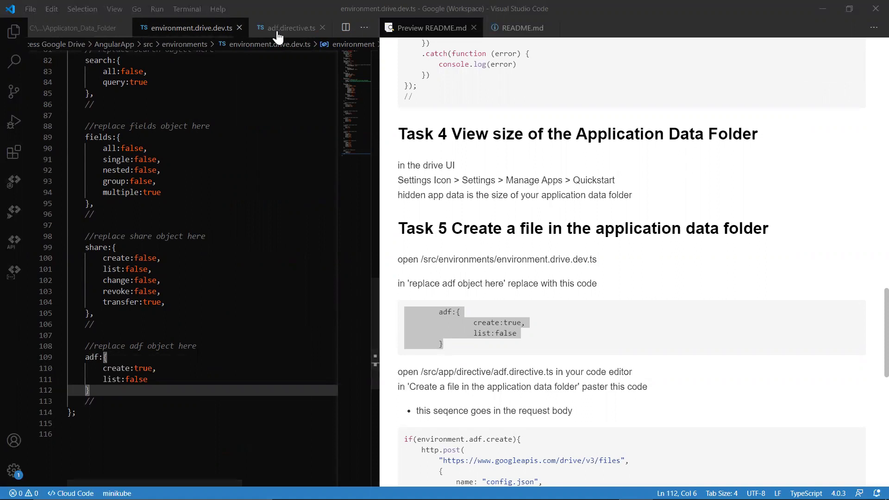
- Paste the README's config.json POST request into adf.directive.ts and expand the 403 error
click(292, 28)
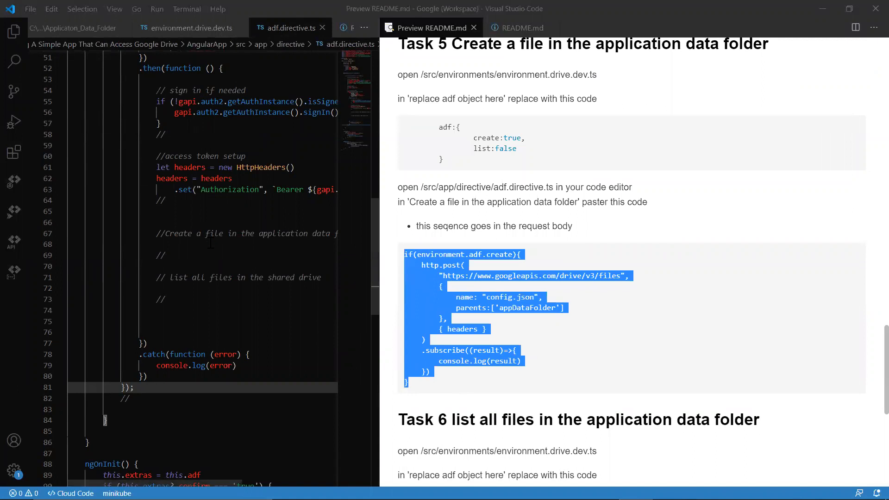
key(ctrl+v)
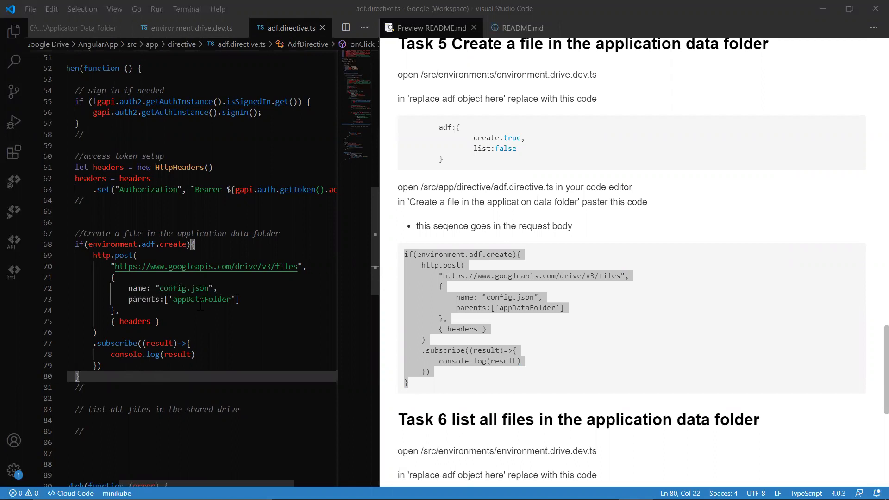
mouse_move(361, 380)
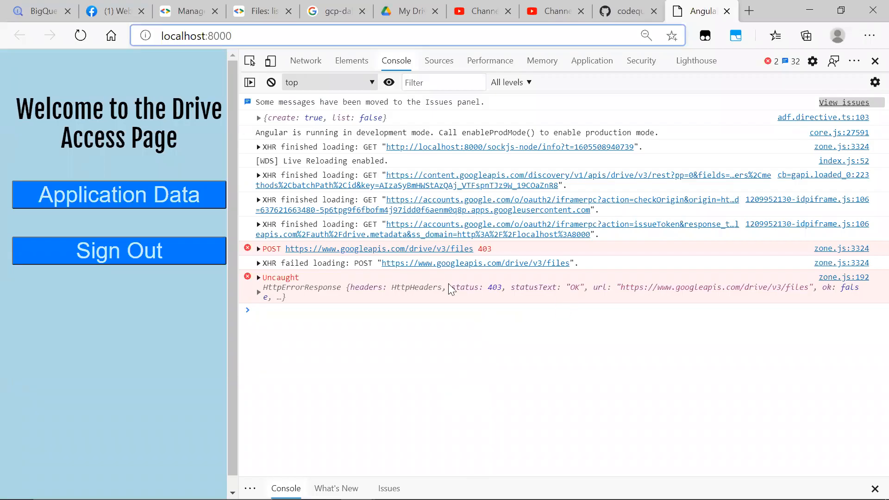
click(259, 287)
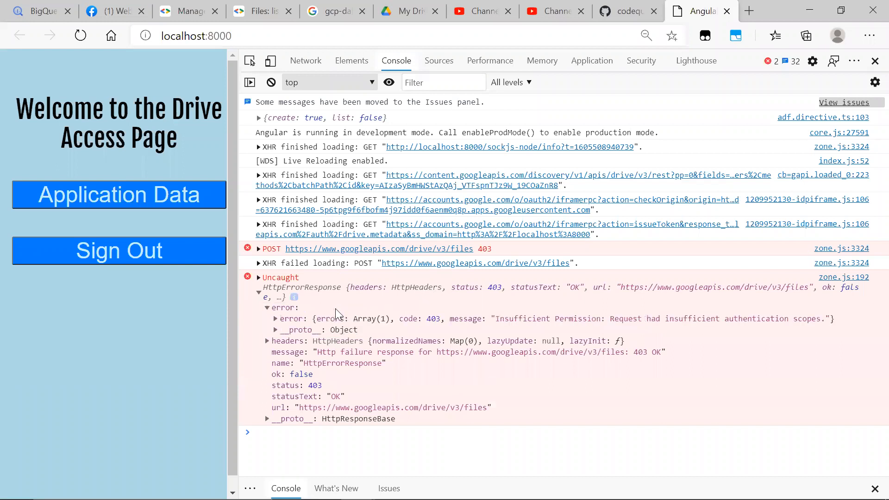
mouse_move(364, 291)
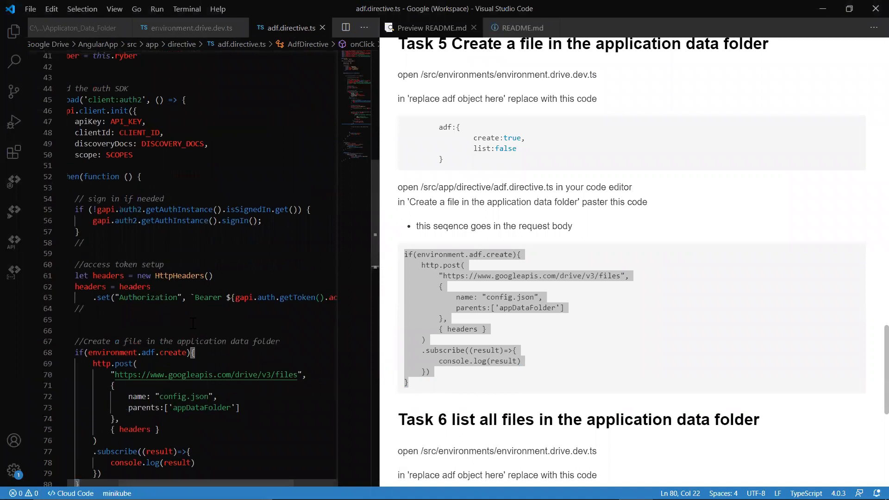
- Review the drive.appdata SCOPES and the http.post code in adf.directive.ts
scroll(up, 3)
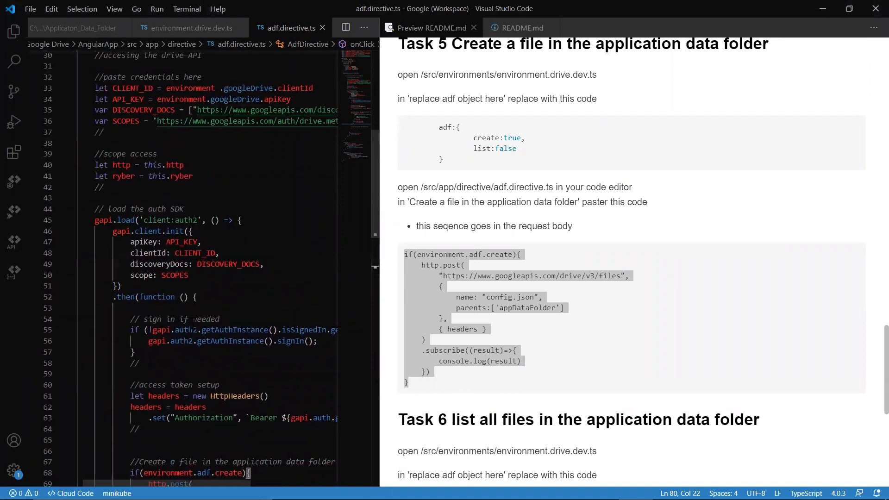
scroll(down, 3)
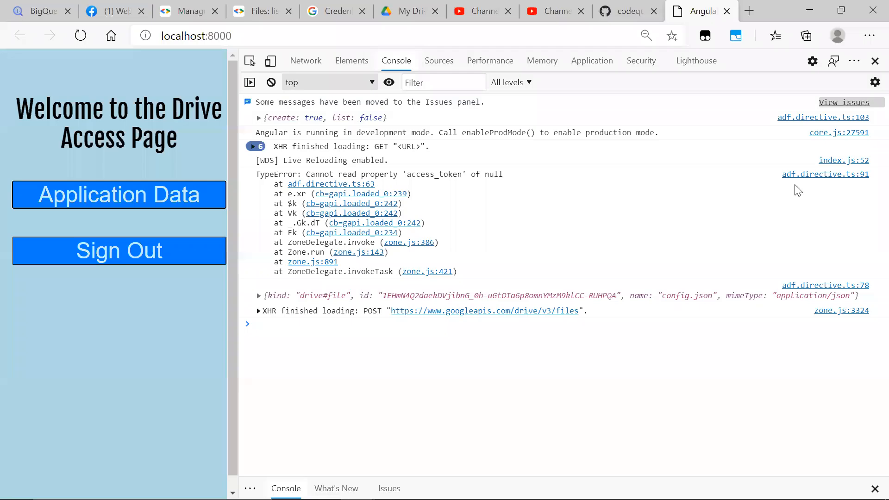
mouse_move(639, 244)
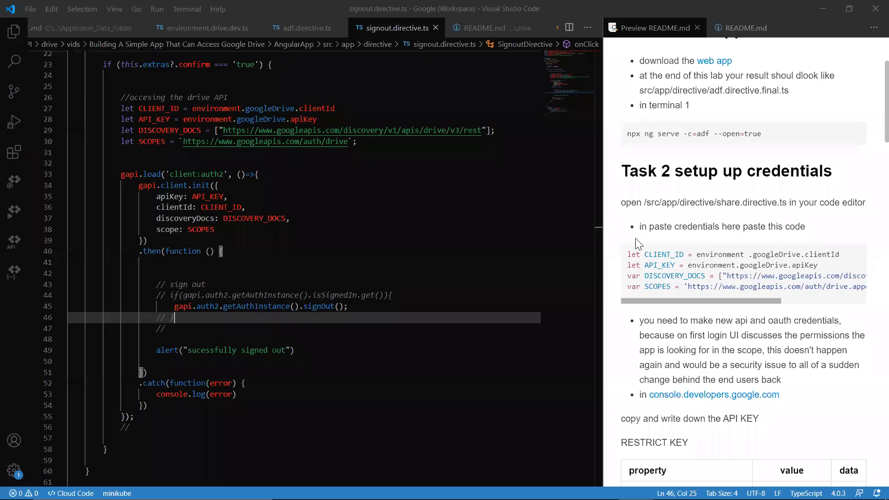
scroll(up, 3)
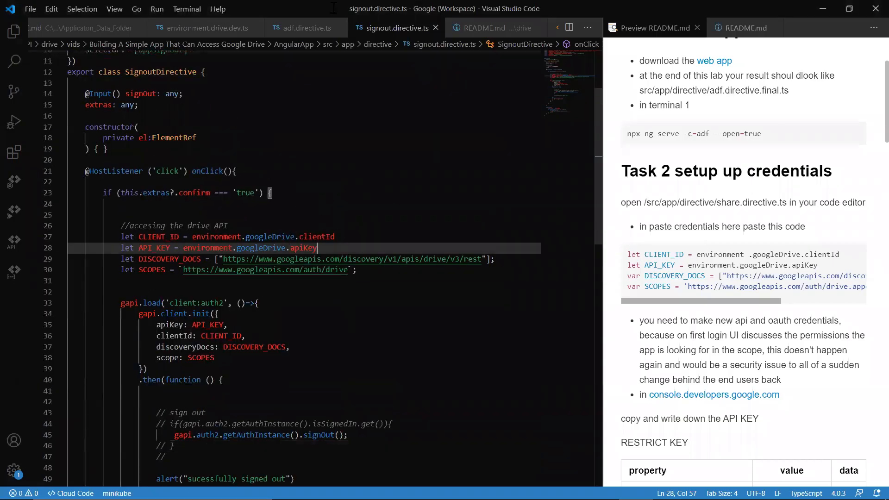
click(305, 27)
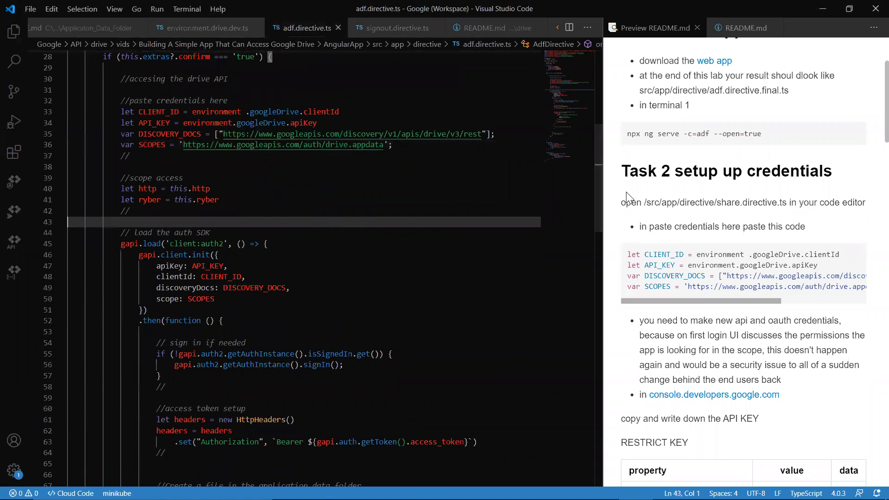
mouse_move(694, 289)
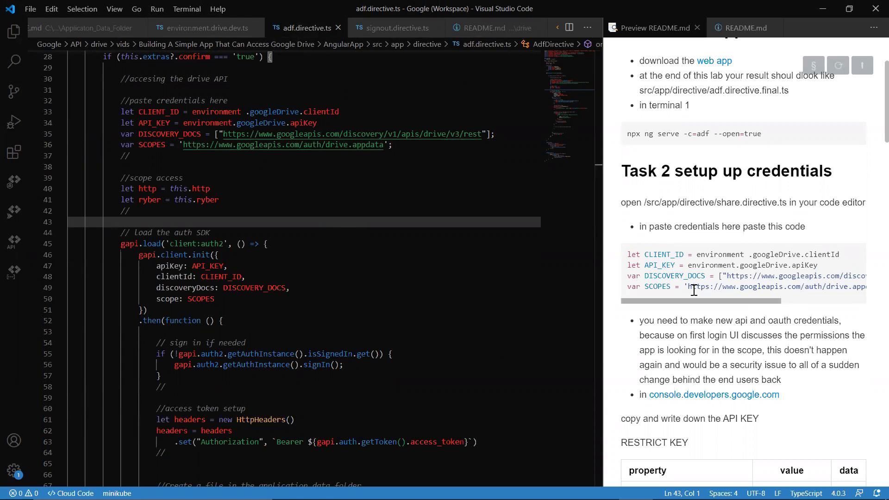
mouse_move(560, 217)
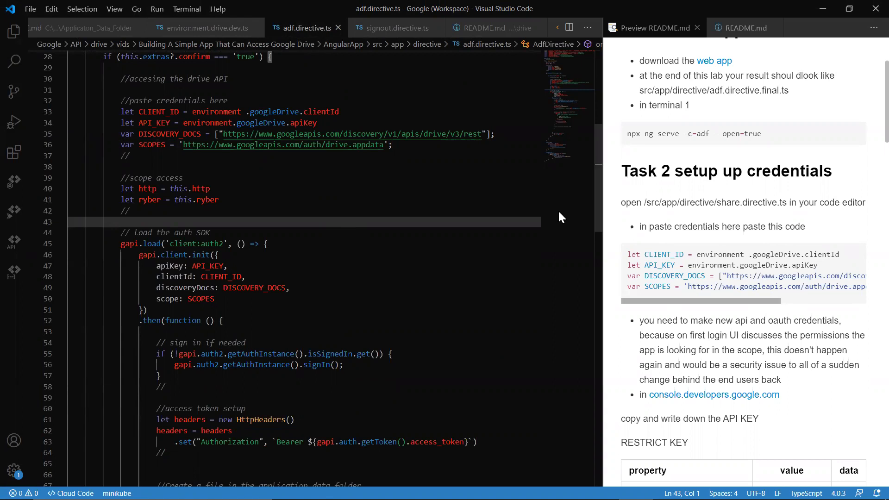
scroll(down, 3)
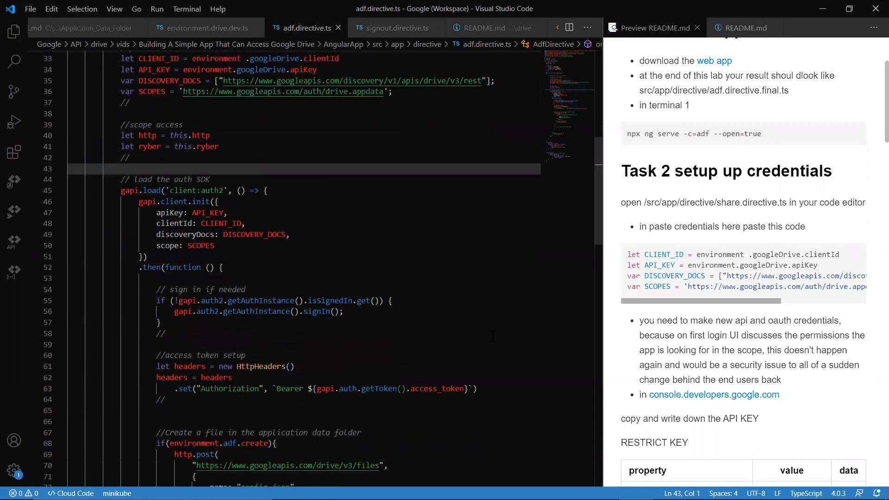
scroll(down, 3)
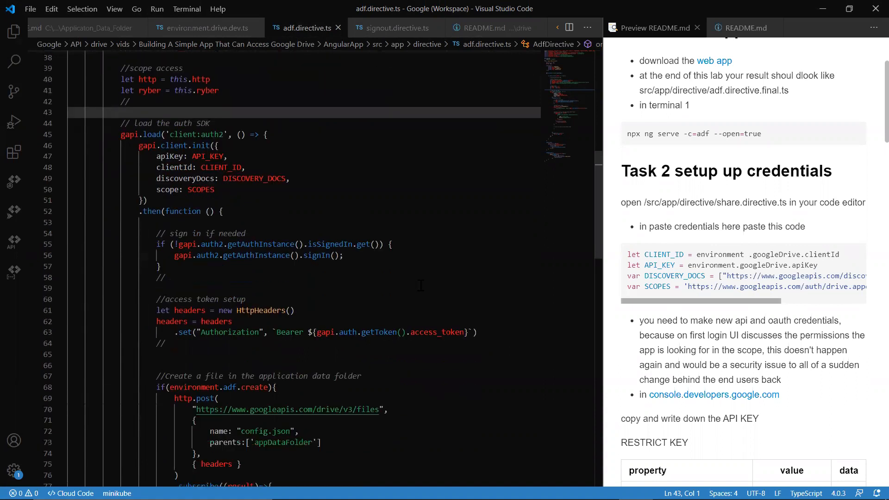
scroll(down, 3)
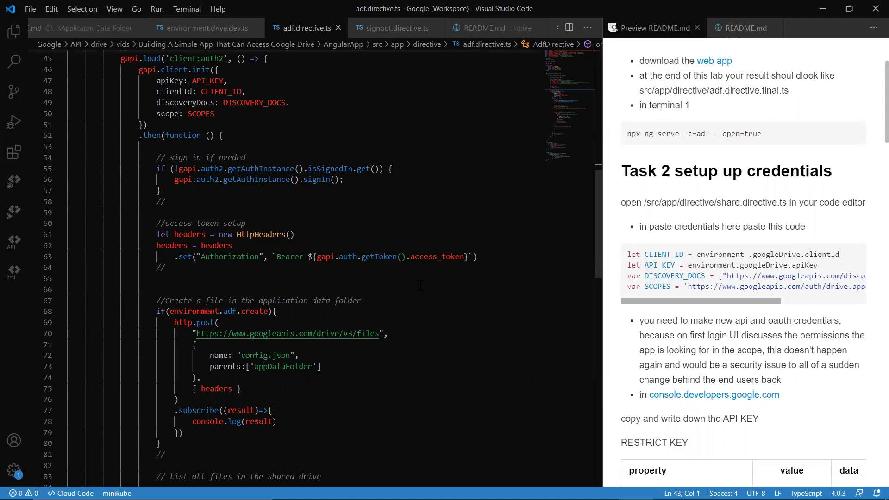
scroll(down, 3)
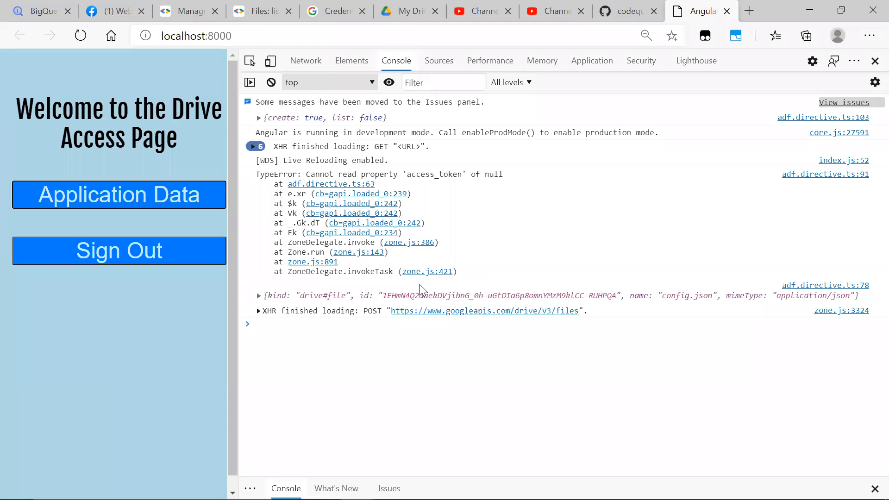
- Expand the logged config.json drive#file response to show its id, kind, mimeType and name
click(259, 295)
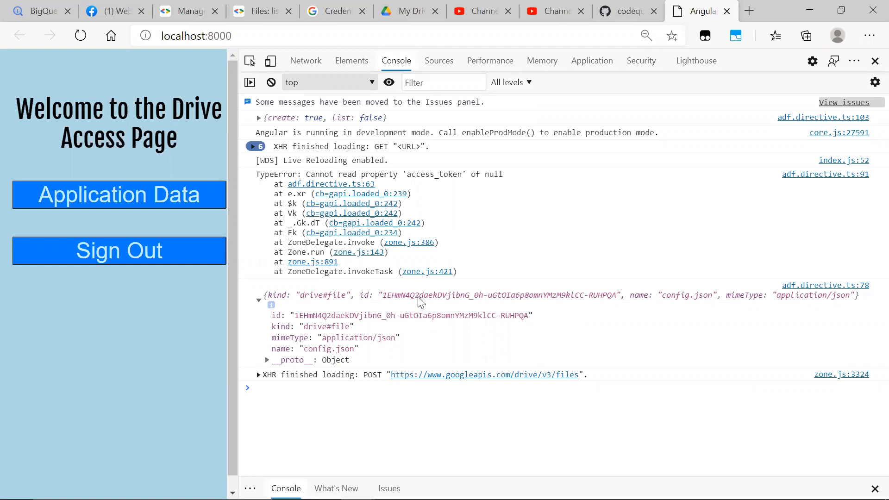
mouse_move(371, 344)
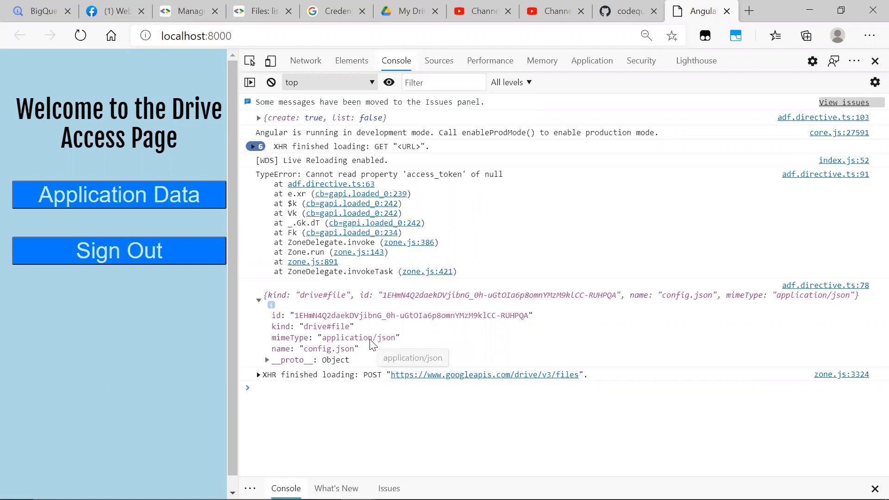
- Refresh Google Drive and reopen Settings > Manage Apps to find Quickstart's under-1 KB data
click(409, 10)
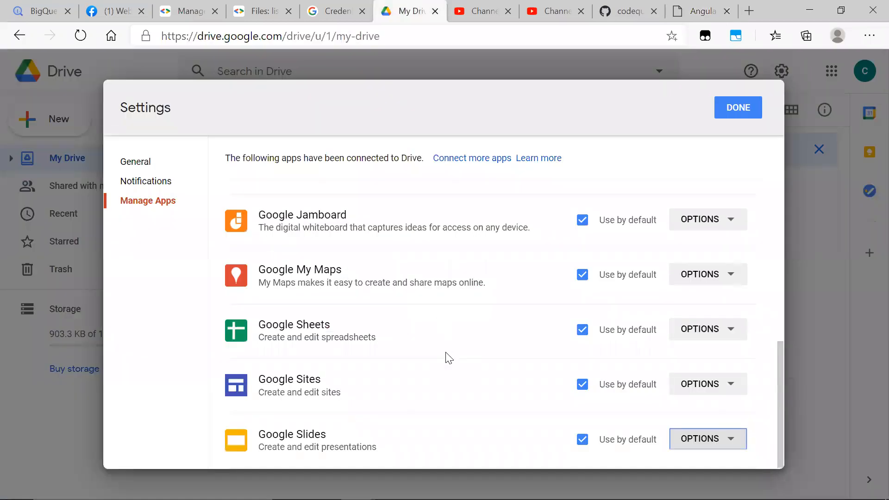
scroll(up, 3)
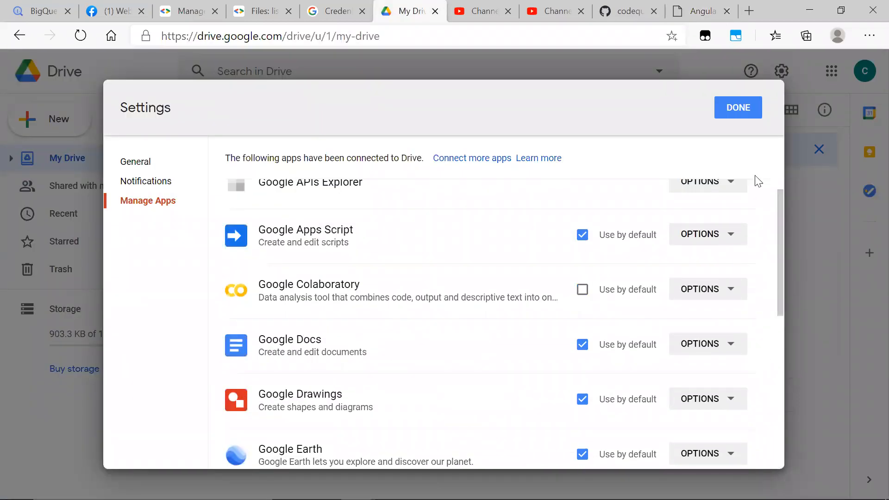
click(148, 200)
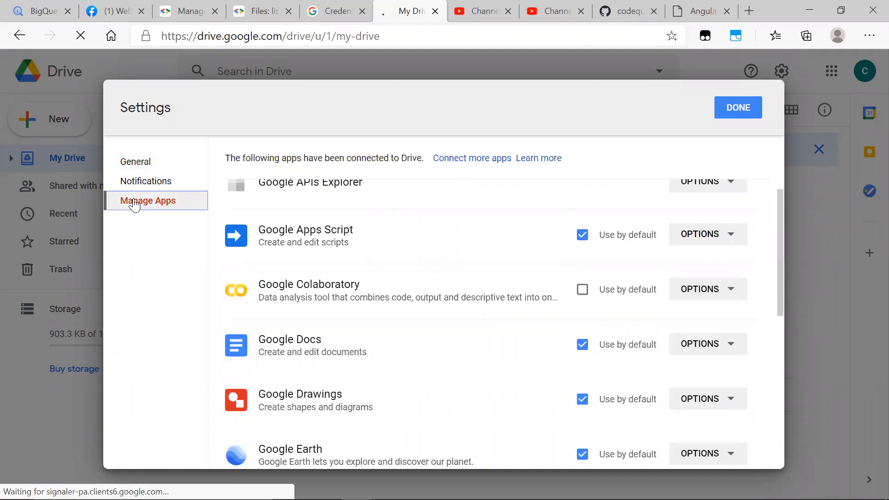
click(737, 107)
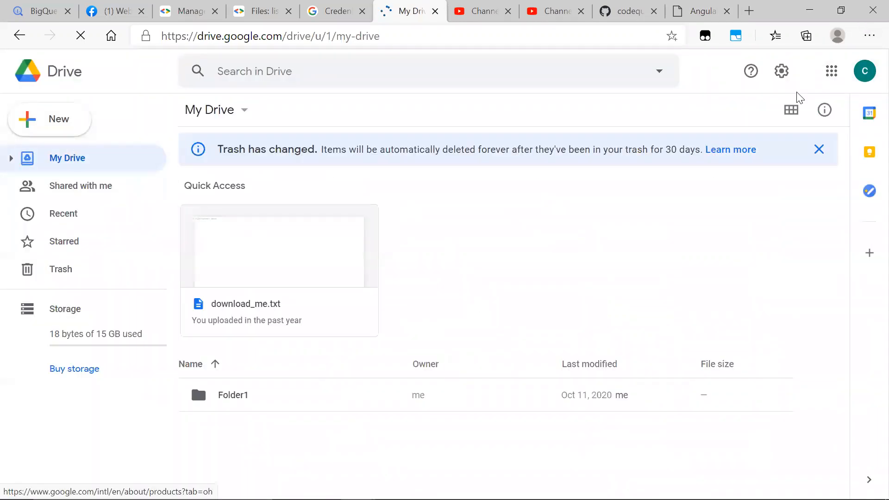
click(781, 70)
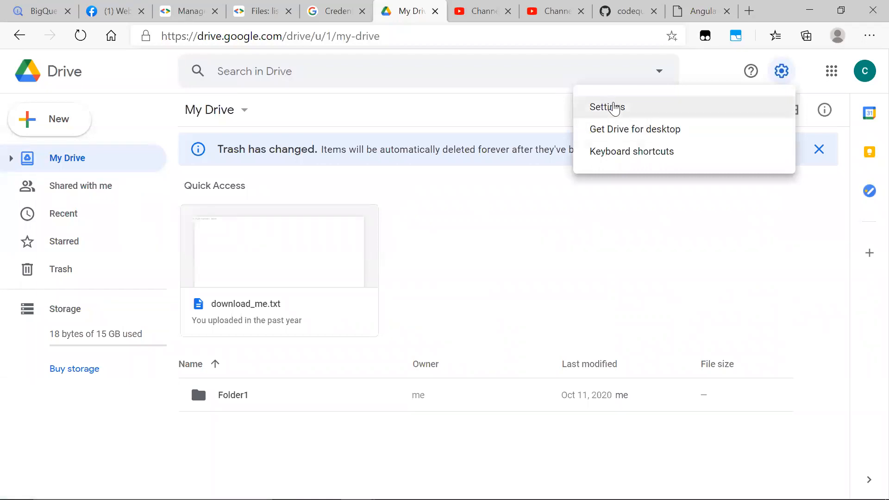
click(607, 106)
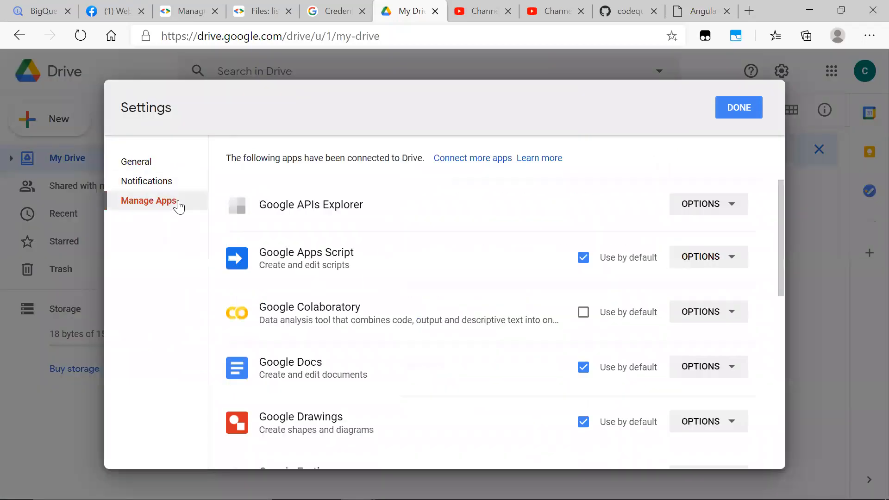
scroll(down, 3)
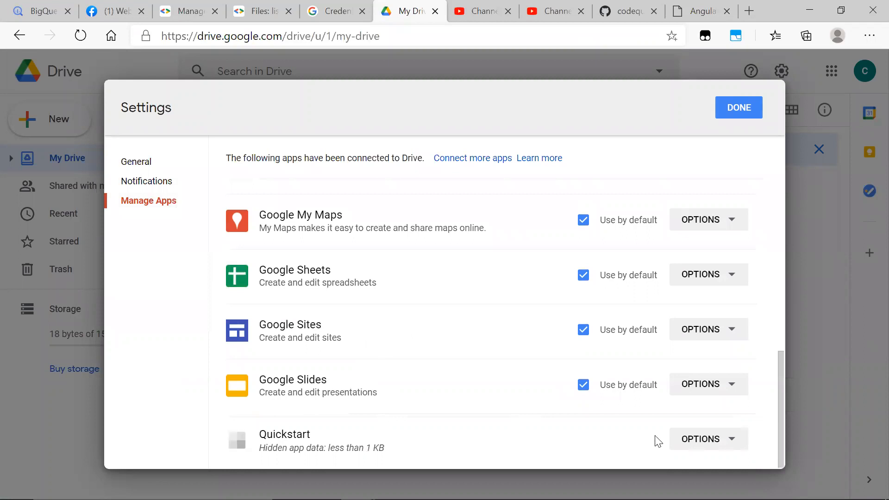
mouse_move(500, 5)
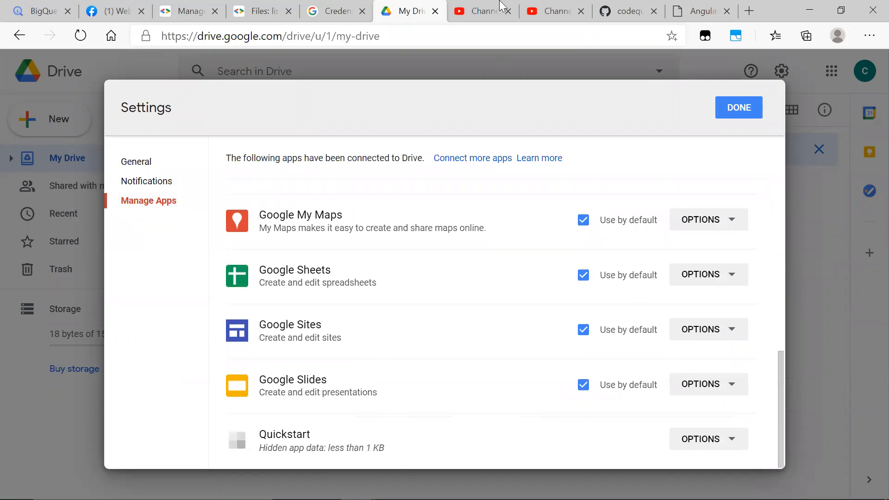
mouse_move(697, 6)
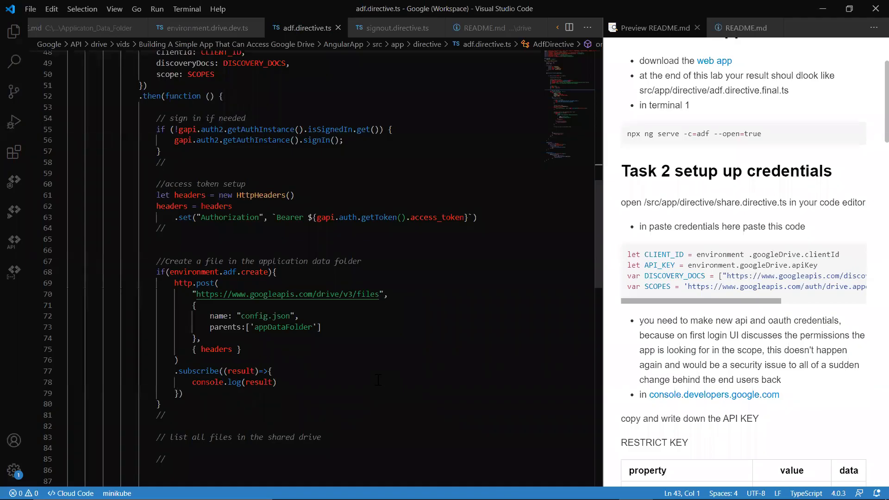
- Copy README Task 6's adf object into environment.drive.dev.ts: create:false, list:true
scroll(up, 3)
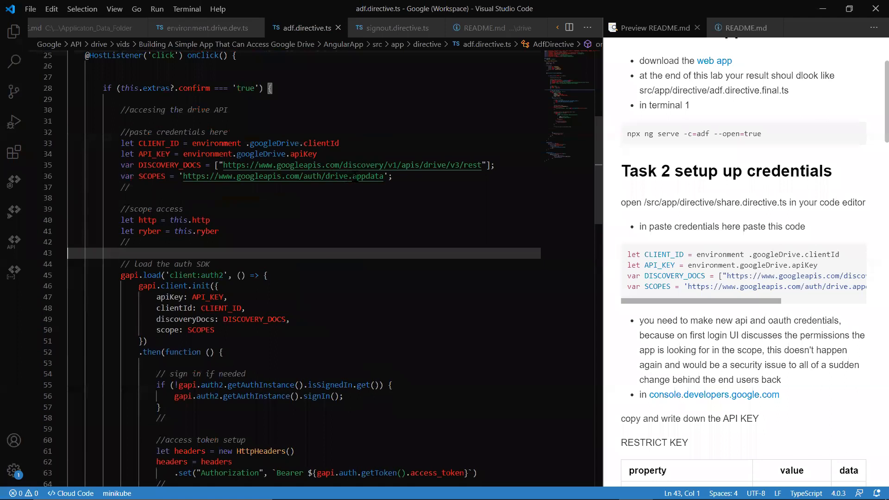
scroll(down, 3)
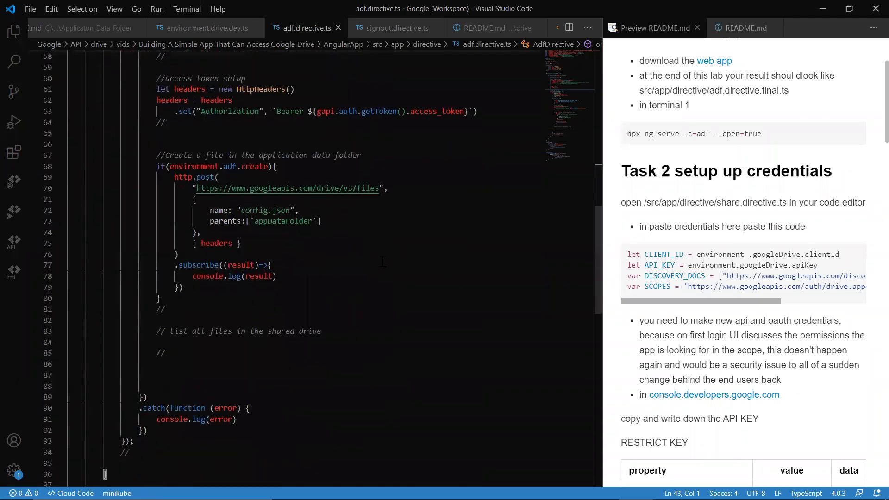
mouse_move(608, 332)
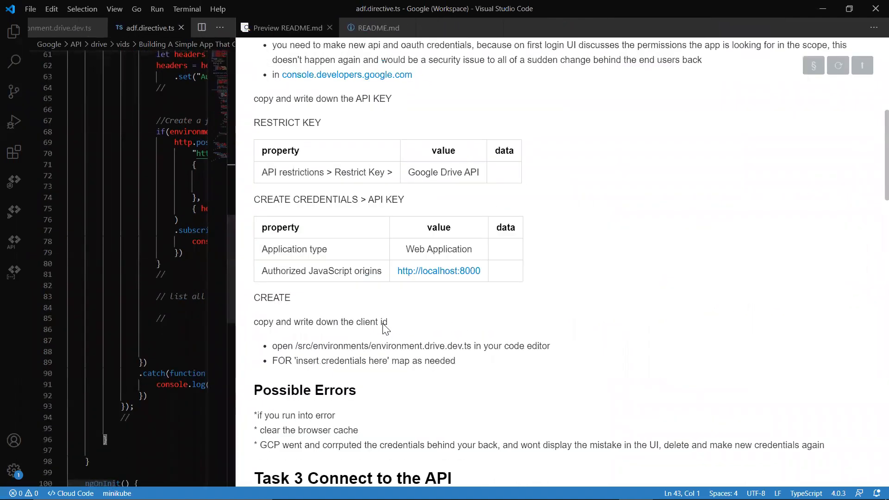
scroll(down, 3)
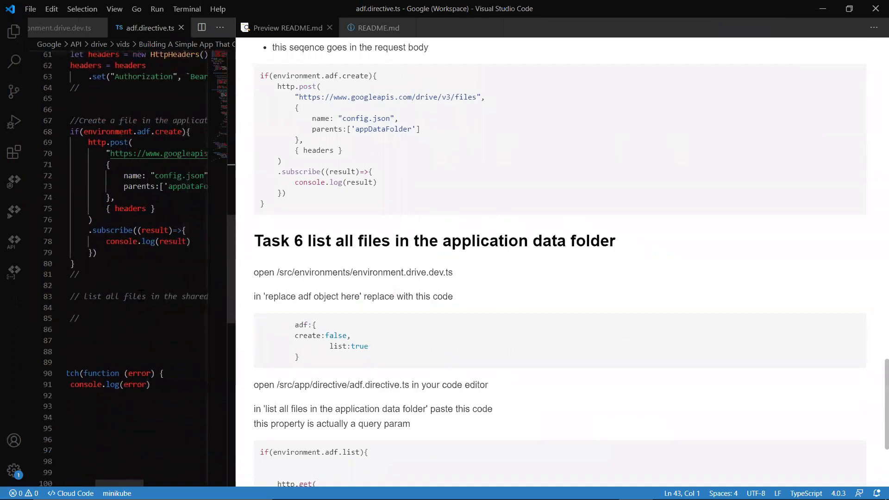
mouse_move(287, 318)
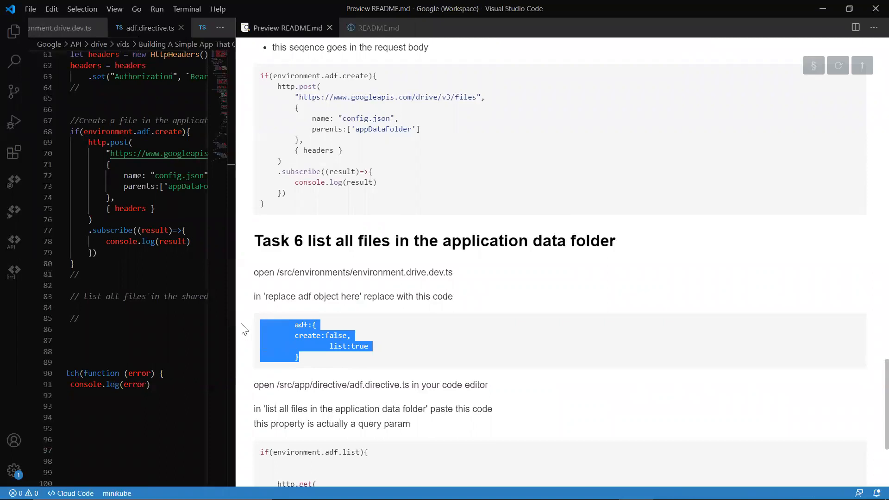
scroll(down, 3)
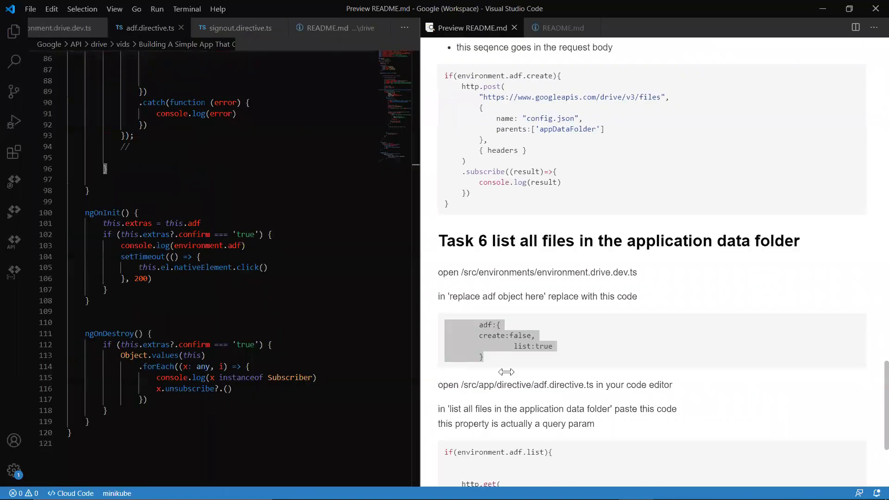
click(251, 28)
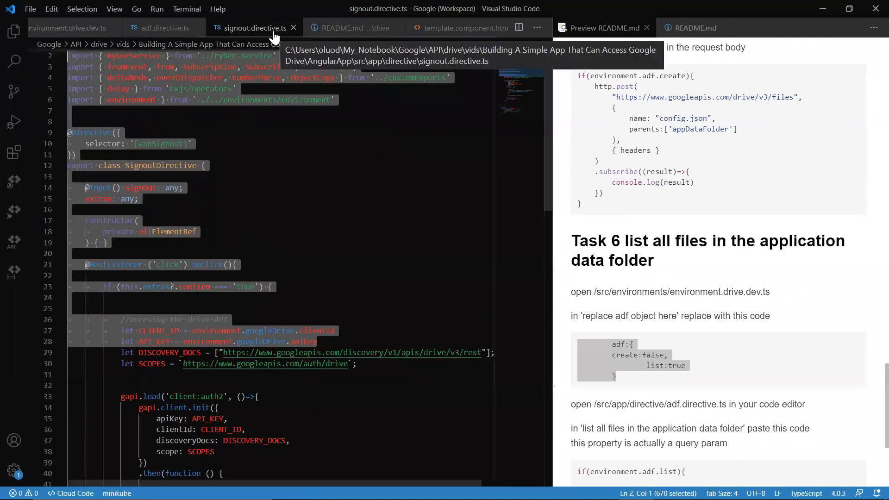
click(308, 27)
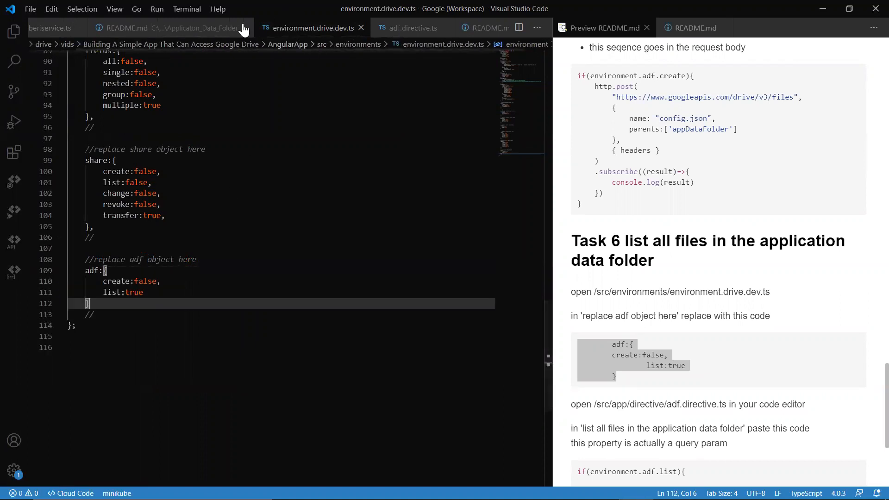
- Add the appDataFolder list request to adf.directive.ts and remove 'shared drive' from its comment
click(411, 27)
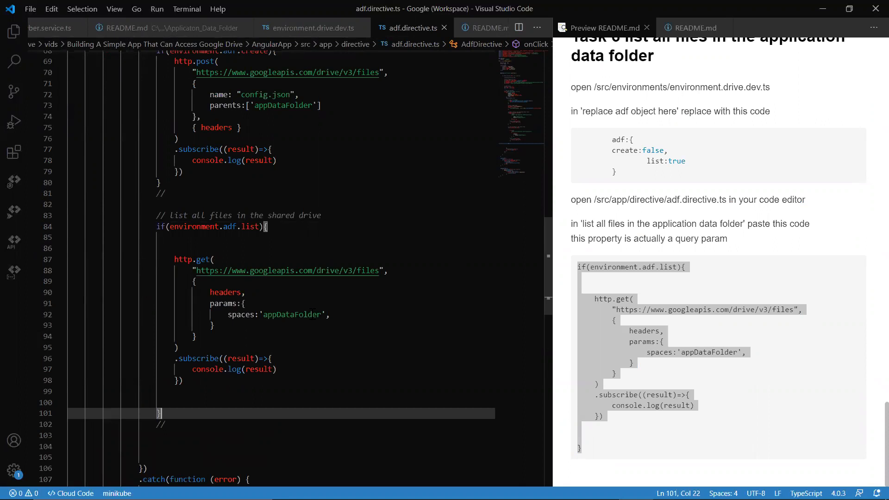
mouse_move(360, 176)
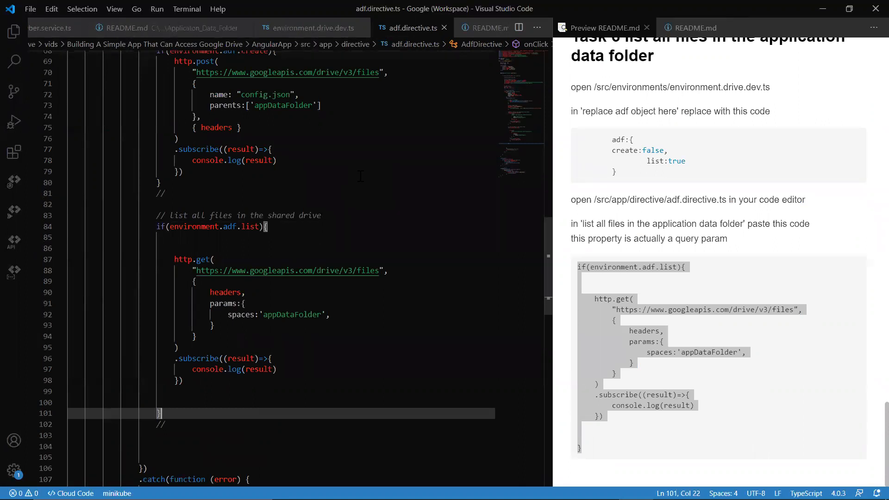
click(341, 216)
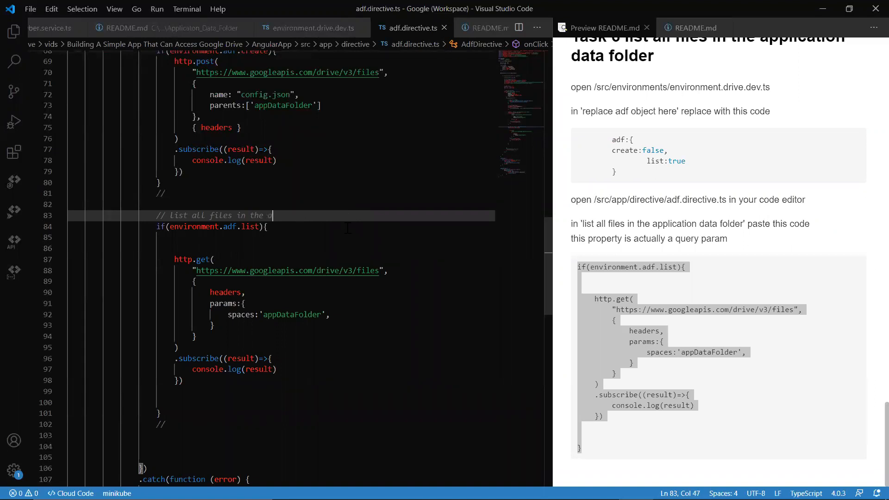
key(Backspace)
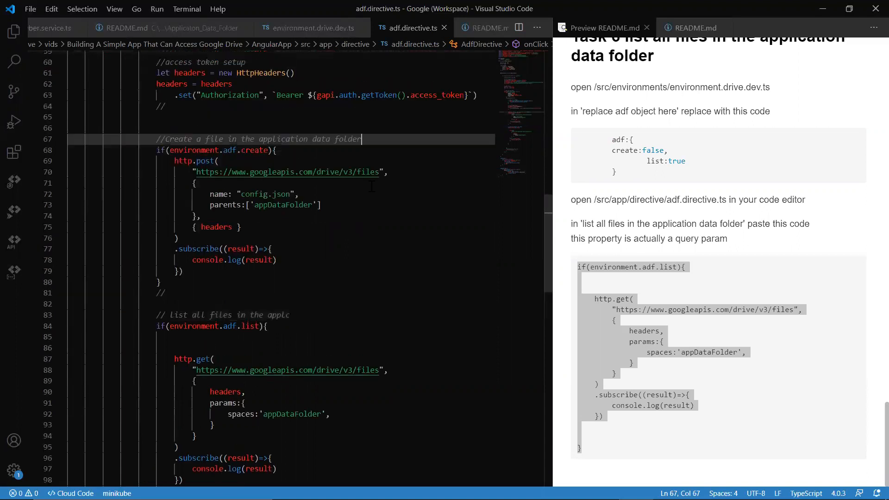
click(291, 315)
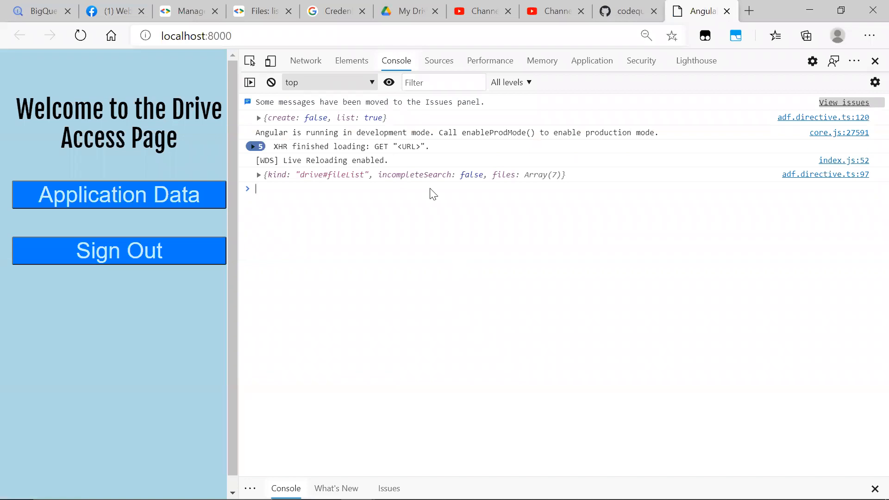
- Expand the logged drive#fileList to show its seven config.json entries
click(259, 174)
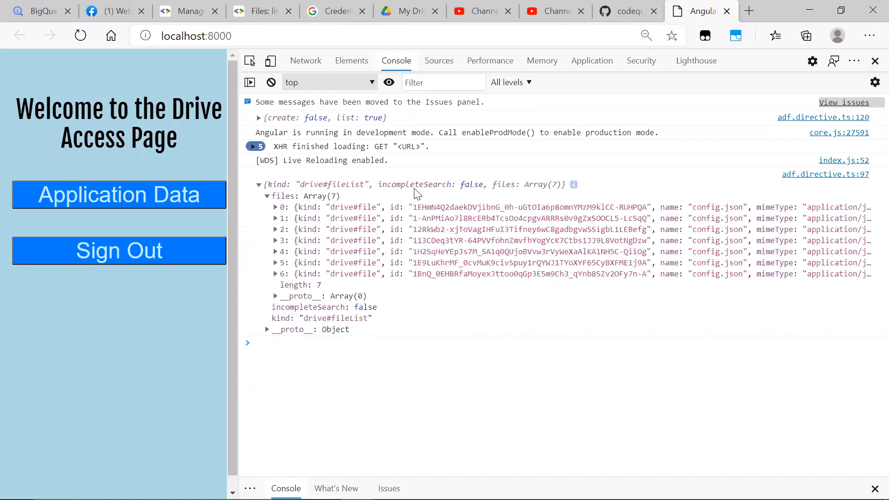
mouse_move(510, 327)
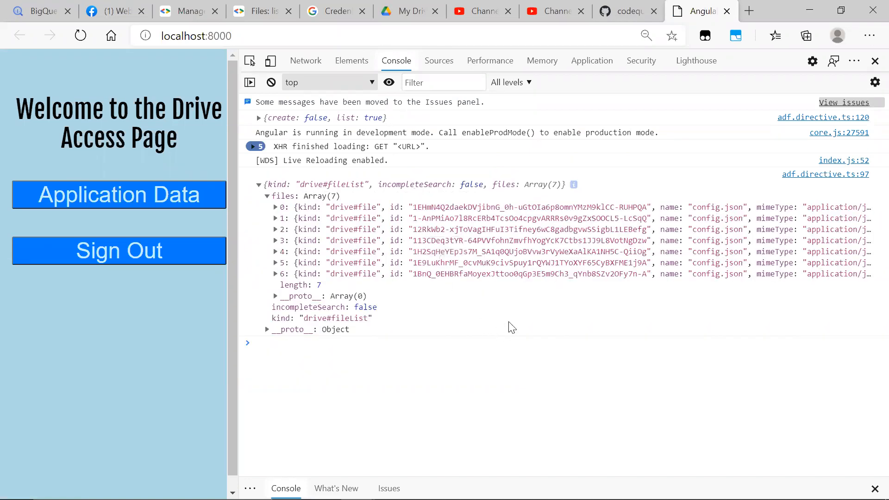
mouse_move(459, 290)
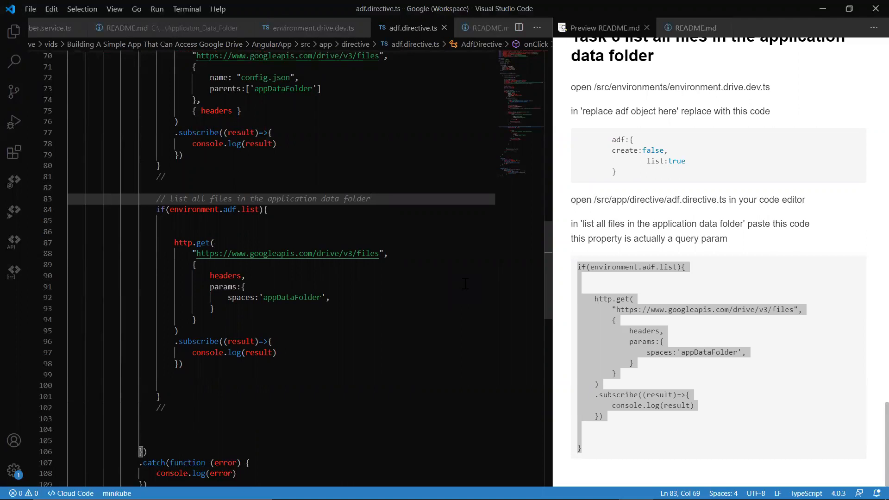
- Widen the Preview README.md pane and scroll up to read the Task 6 code
click(371, 198)
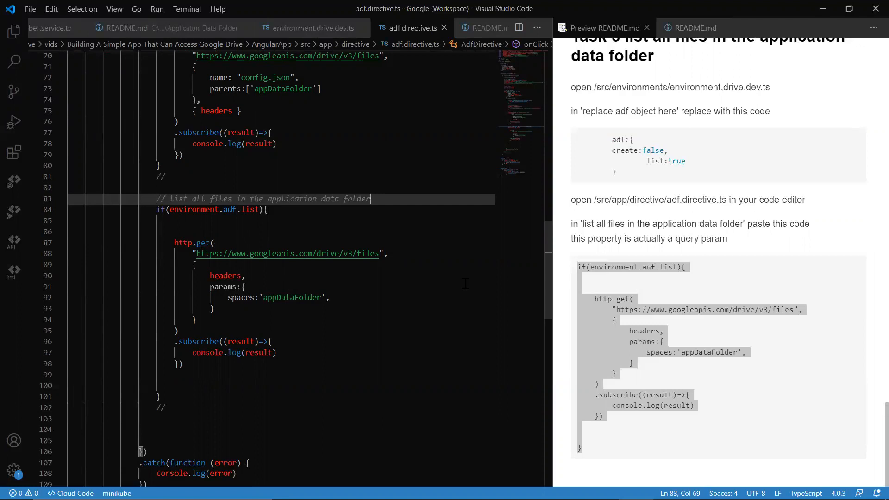
scroll(up, 3)
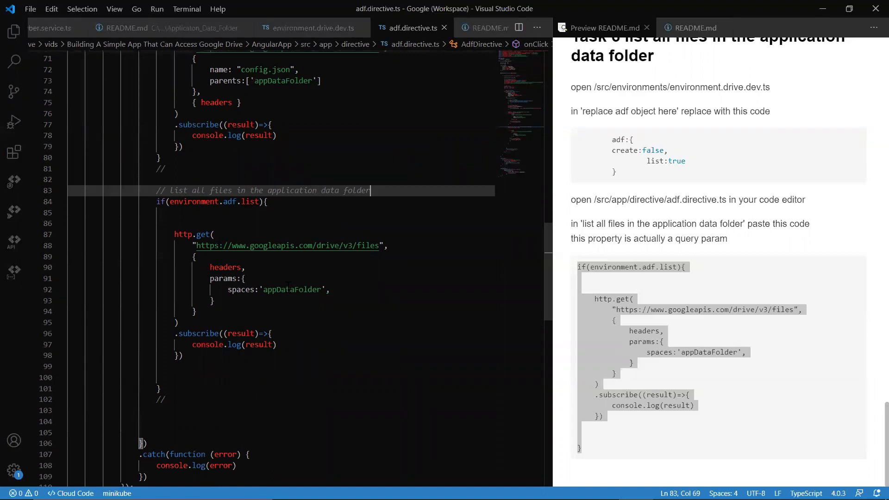
mouse_move(551, 393)
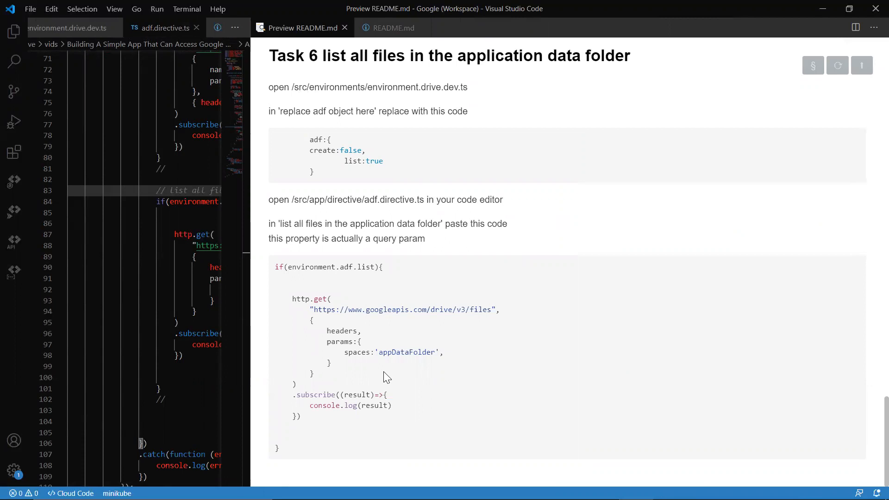
mouse_move(751, 106)
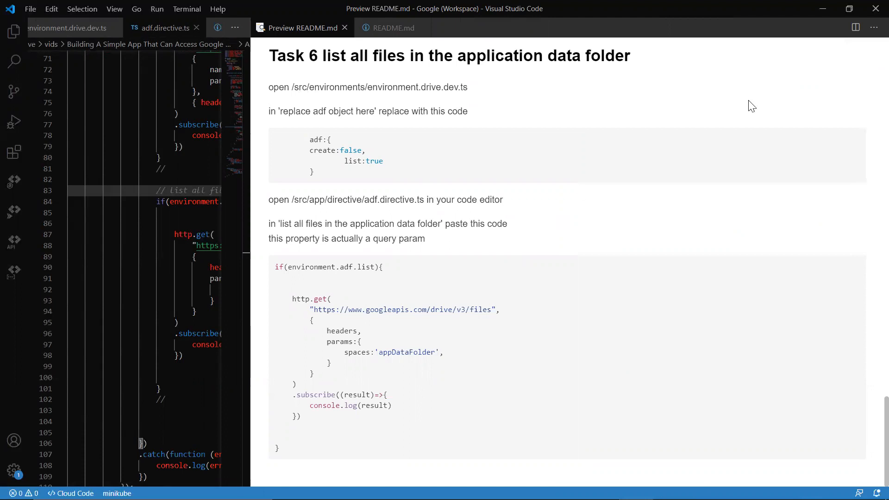